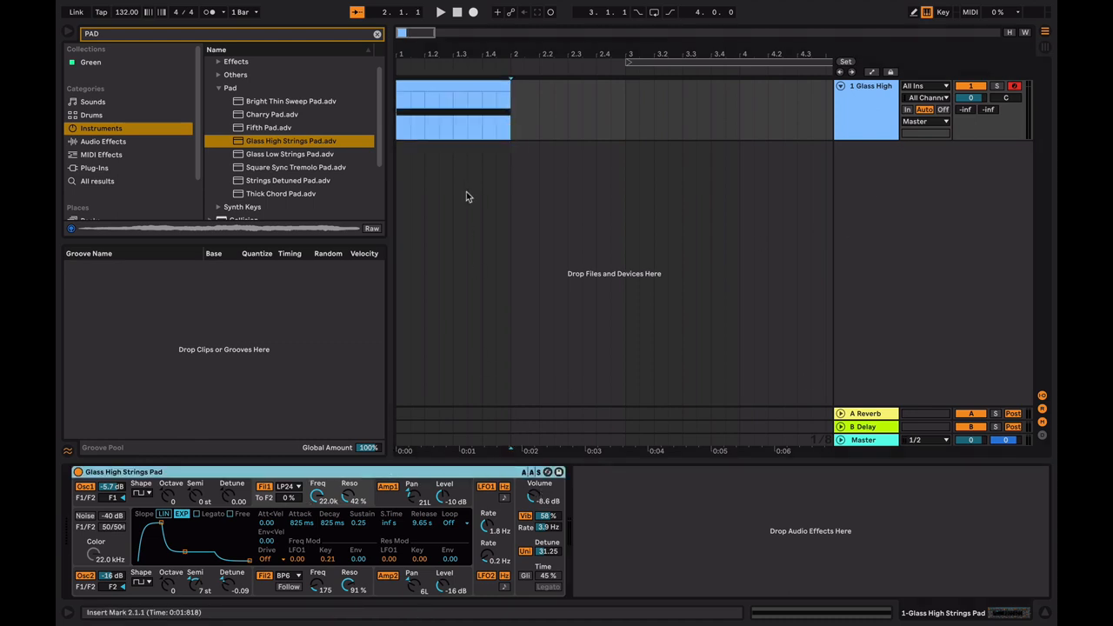
- Switch on Automation Mode so the pad track shows its Volume envelope at -8.6 dB
{"action": "left_click", "coordinate": [439, 12]}
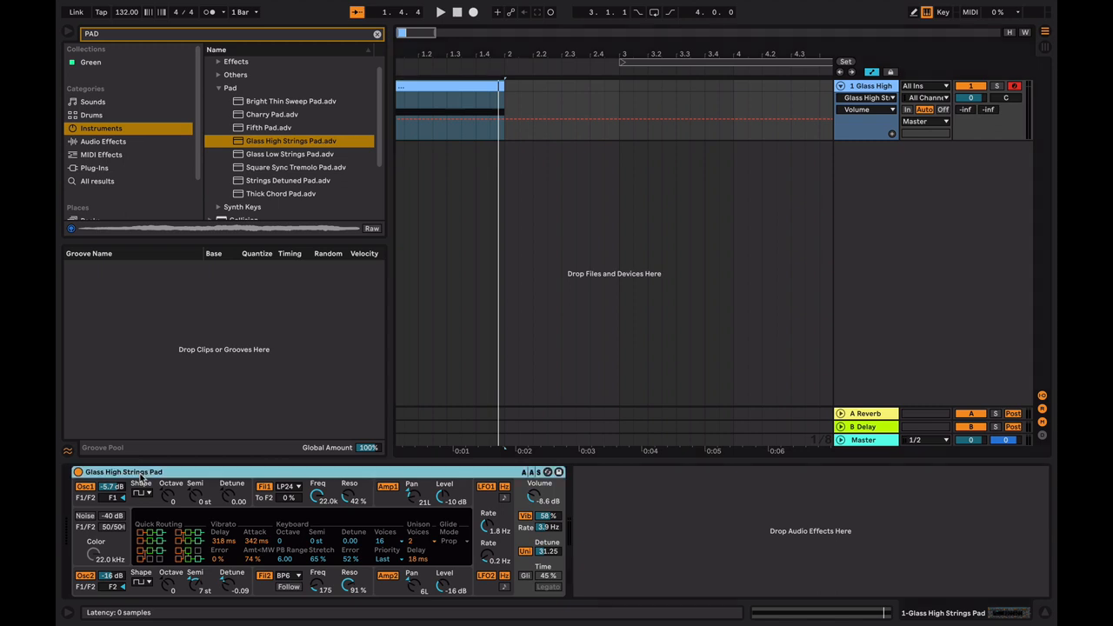
{"action": "left_click", "coordinate": [833, 118]}
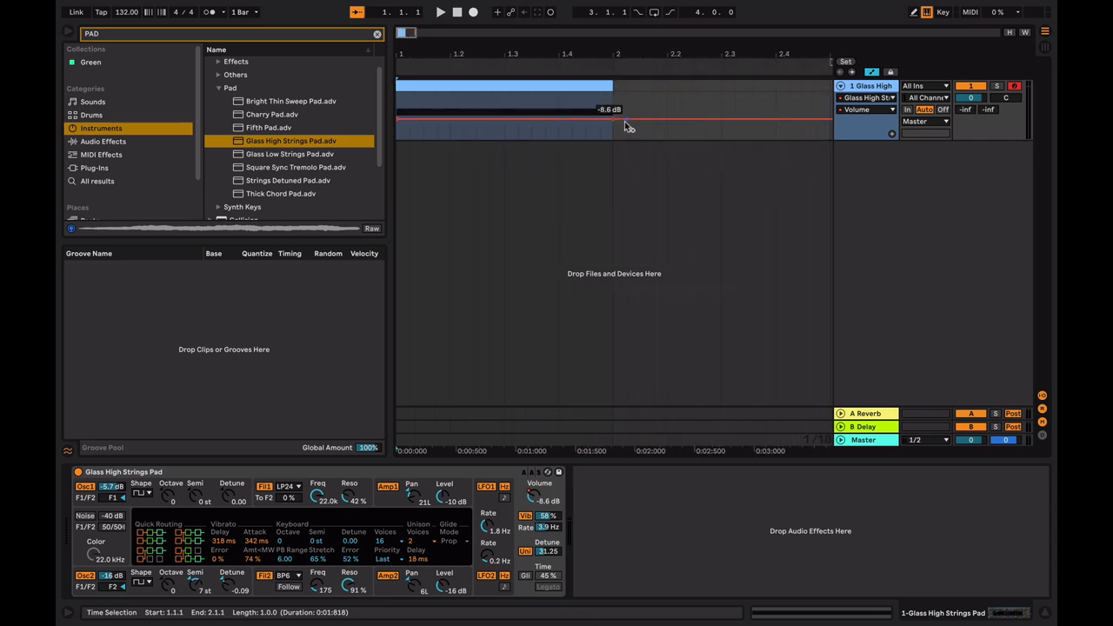
{"action": "left_click_drag", "start_coordinate": [612, 124], "coordinate": [611, 97]}
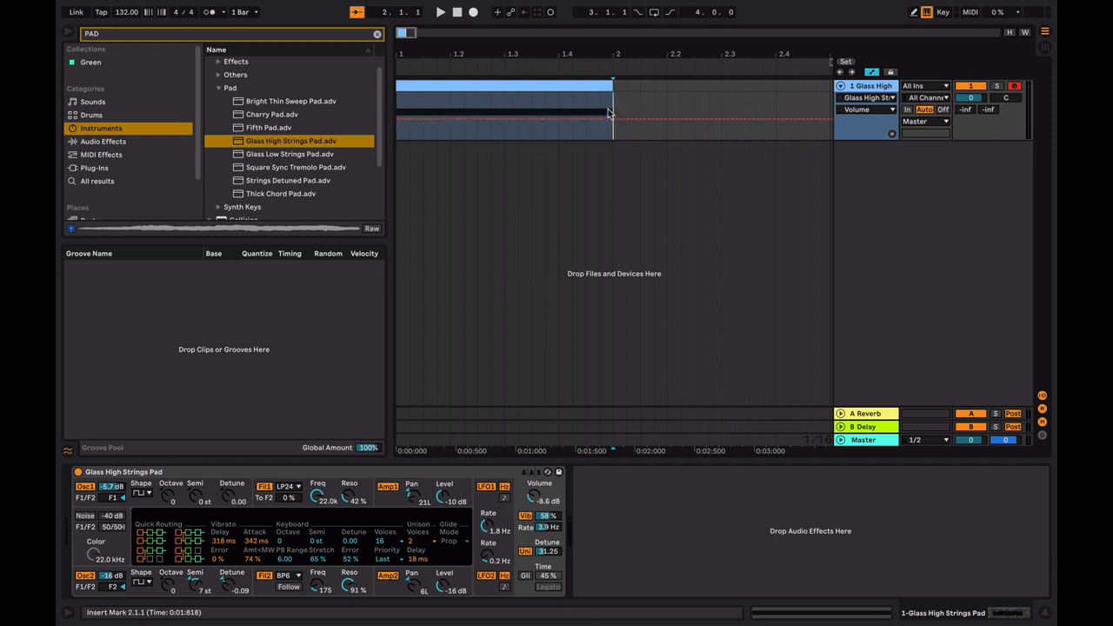
{"action": "mouse_move", "coordinate": [483, 118]}
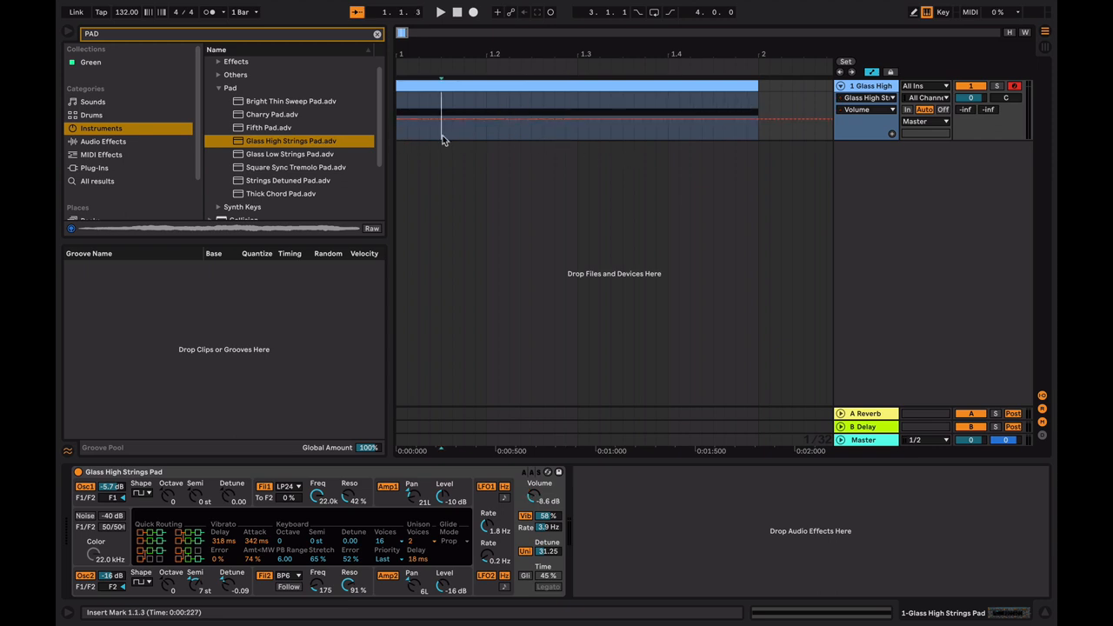
{"action": "mouse_move", "coordinate": [572, 130]}
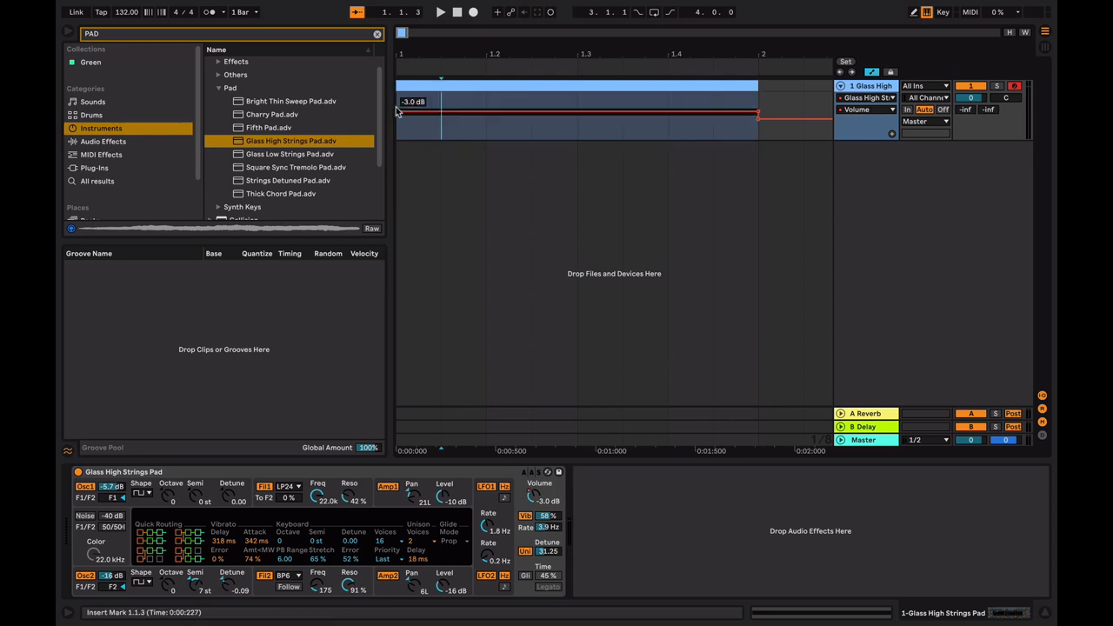
- Drag the Volume envelope into a ramp rising to -3.0 dB by bar 2
{"action": "left_click_drag", "start_coordinate": [757, 116], "coordinate": [757, 115]}
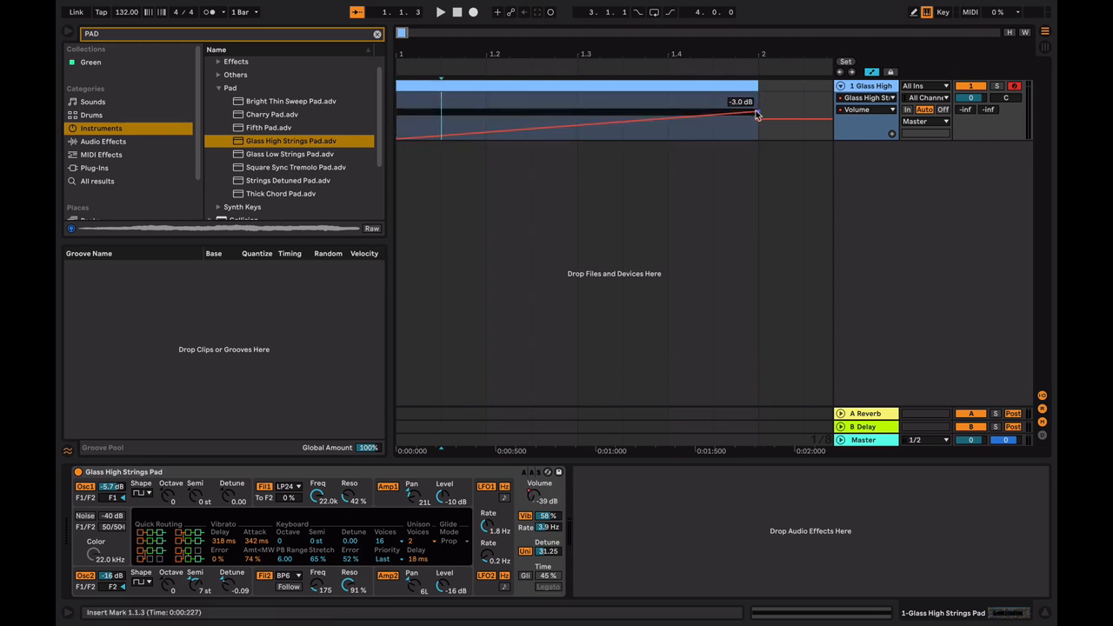
{"action": "left_click_drag", "start_coordinate": [757, 117], "coordinate": [757, 106]}
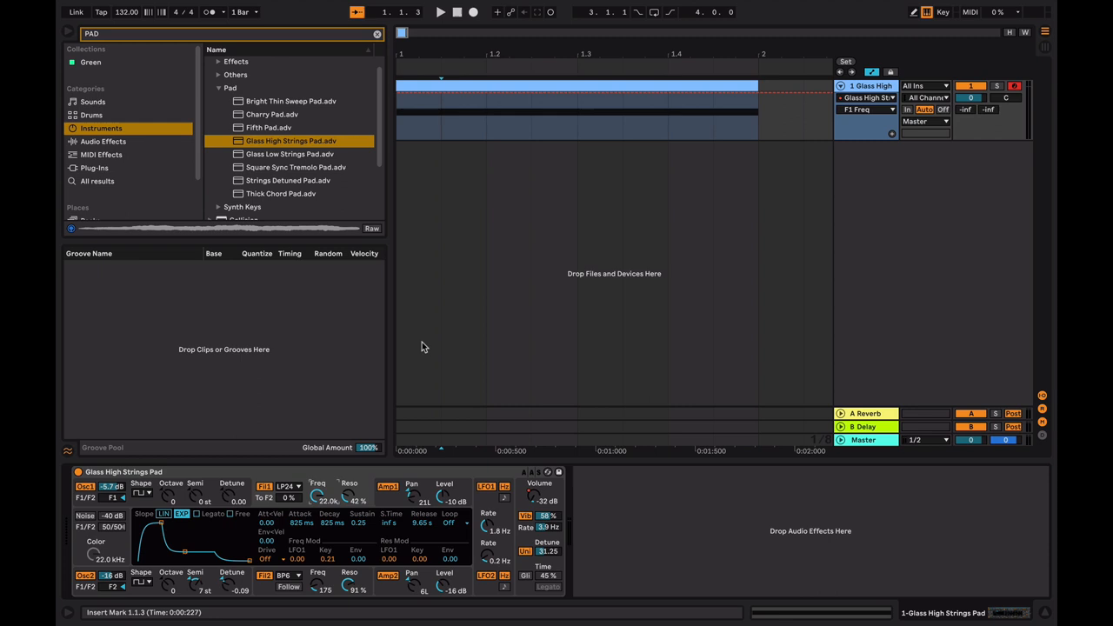
{"action": "mouse_move", "coordinate": [768, 121]}
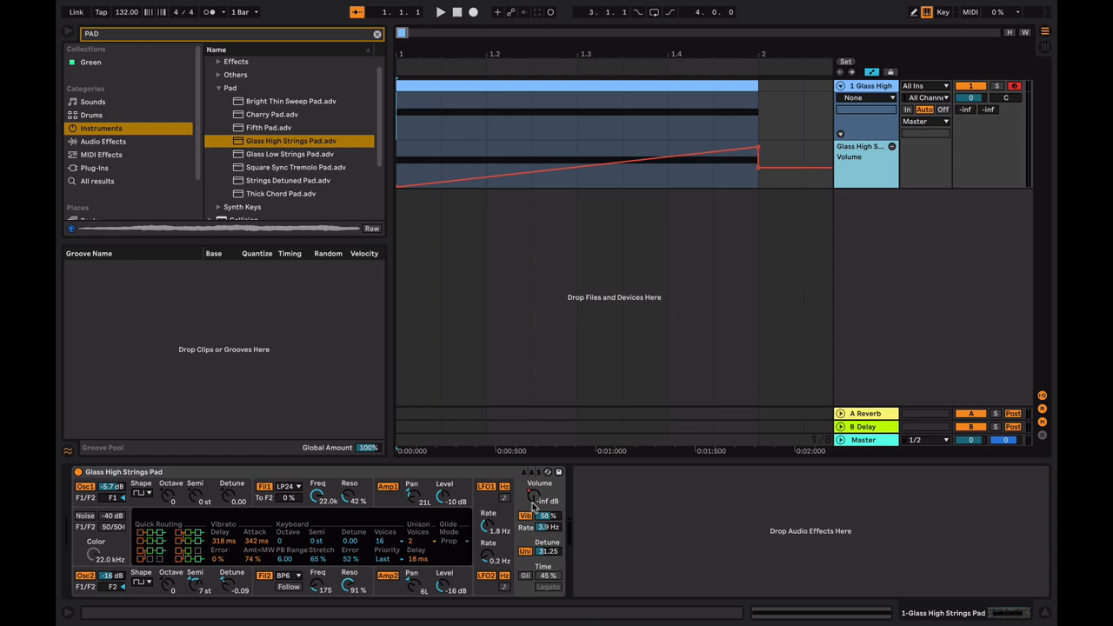
- Show the Filter 1 Freq automation in a new lane beside the Volume lane
{"action": "right_click", "coordinate": [541, 501]}
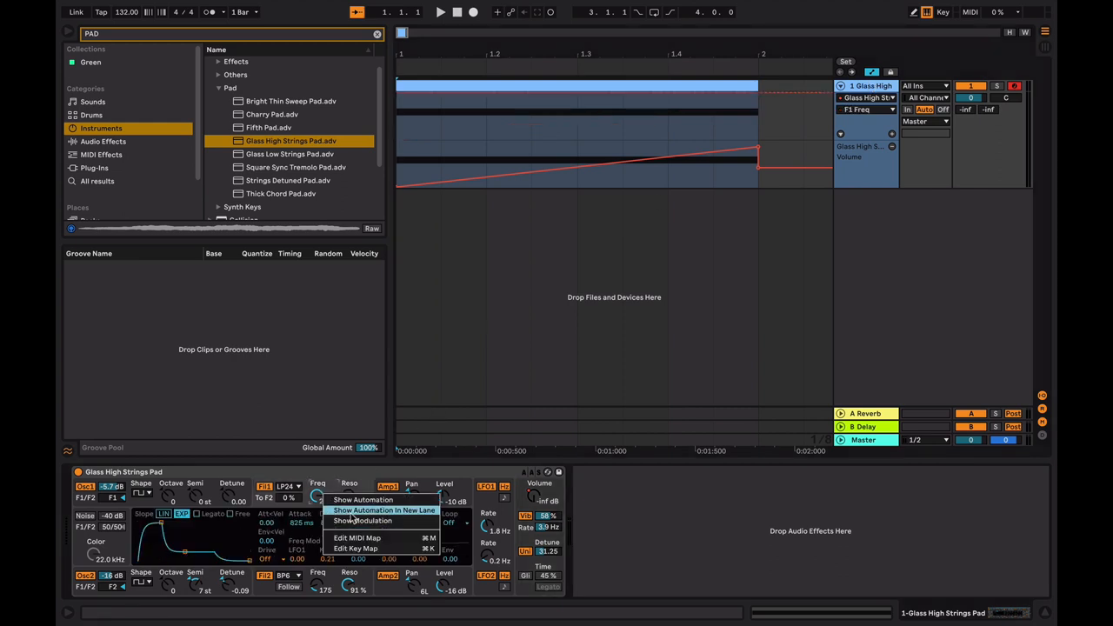
{"action": "left_click", "coordinate": [384, 510]}
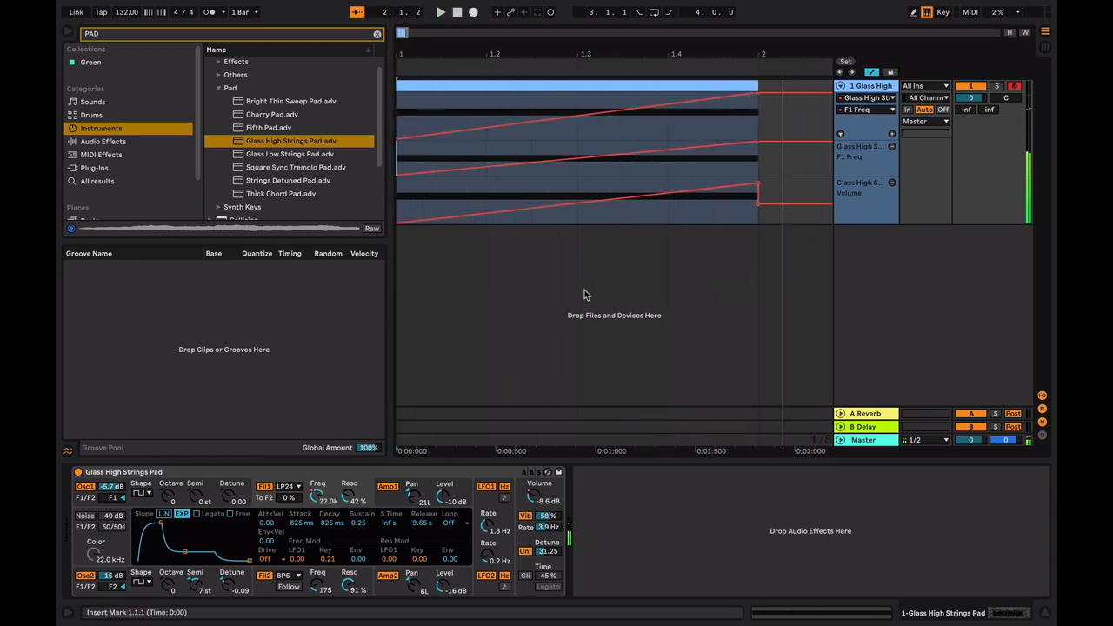
{"action": "mouse_move", "coordinate": [813, 192]}
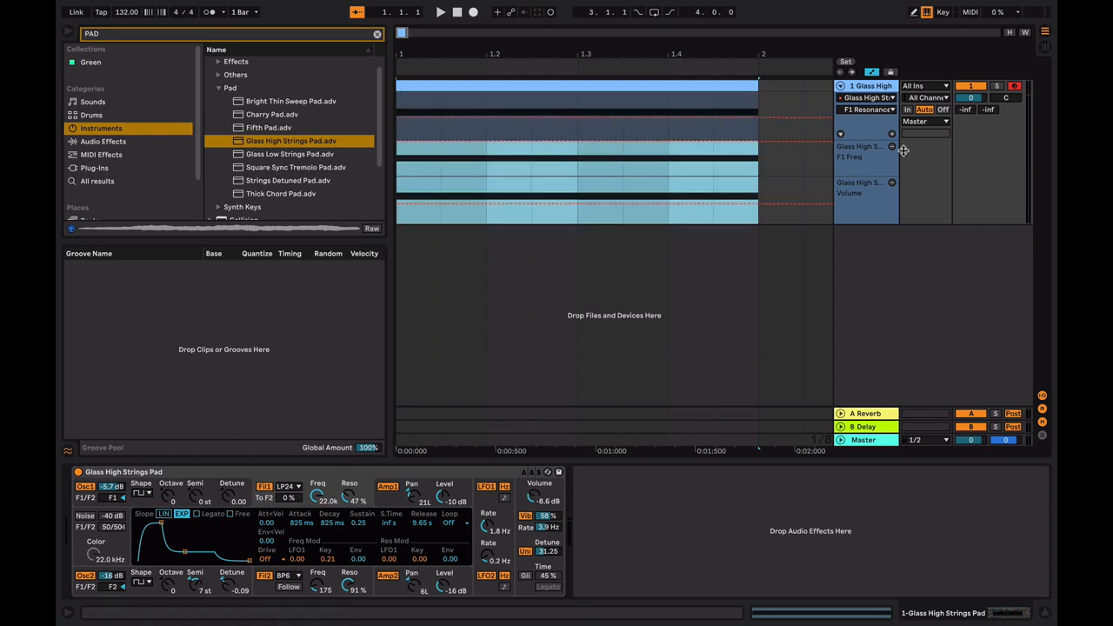
- Remove the extra automation lanes and clear the time selection
{"action": "left_click", "coordinate": [892, 146]}
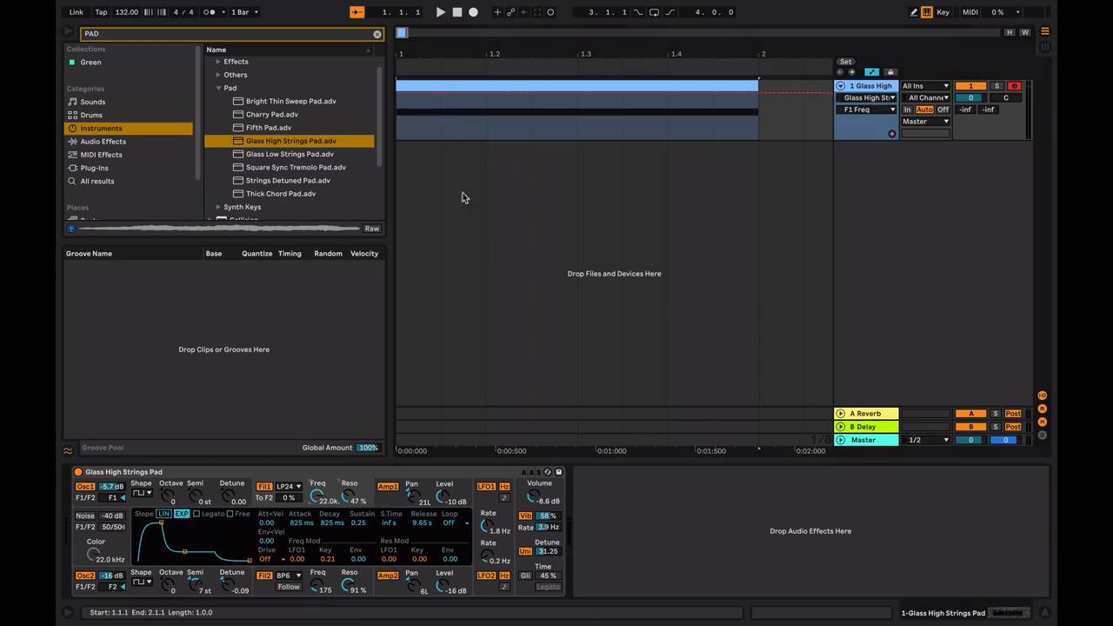
{"action": "left_click", "coordinate": [440, 12]}
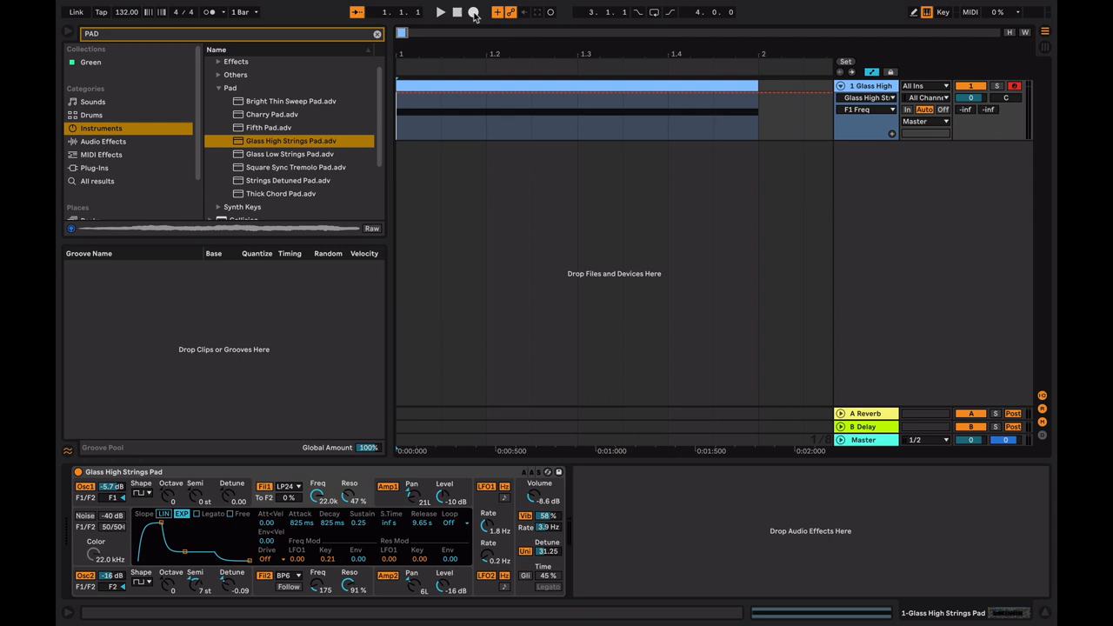
- Record a Filter 1 frequency wobble into the clip, then audition it and stop
{"action": "left_click", "coordinate": [440, 12]}
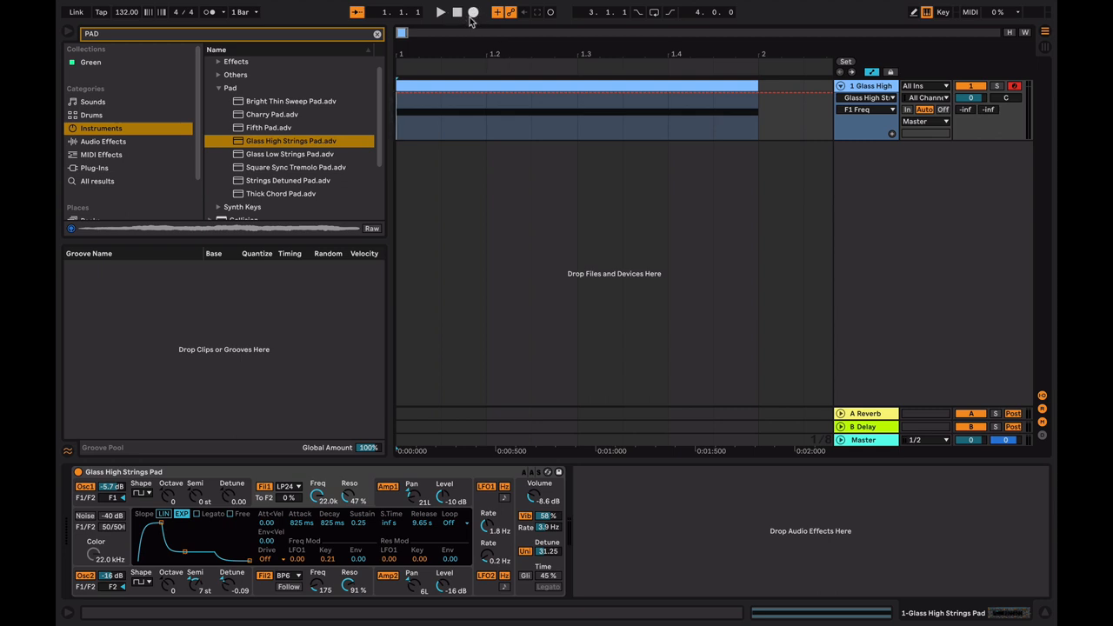
{"action": "left_click", "coordinate": [440, 11]}
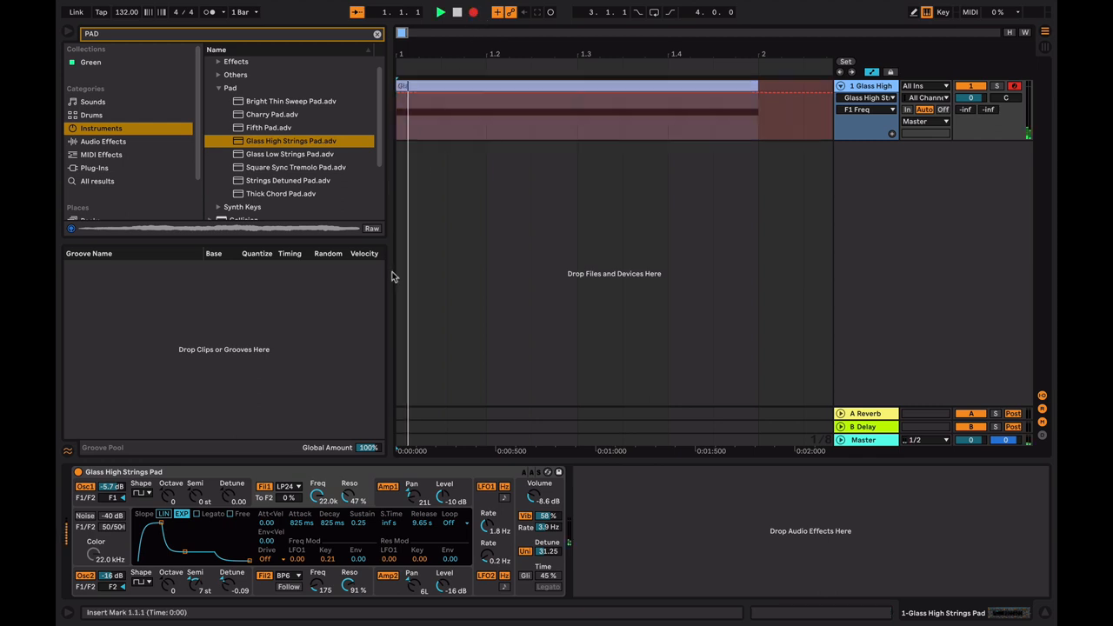
{"action": "left_click", "coordinate": [440, 11]}
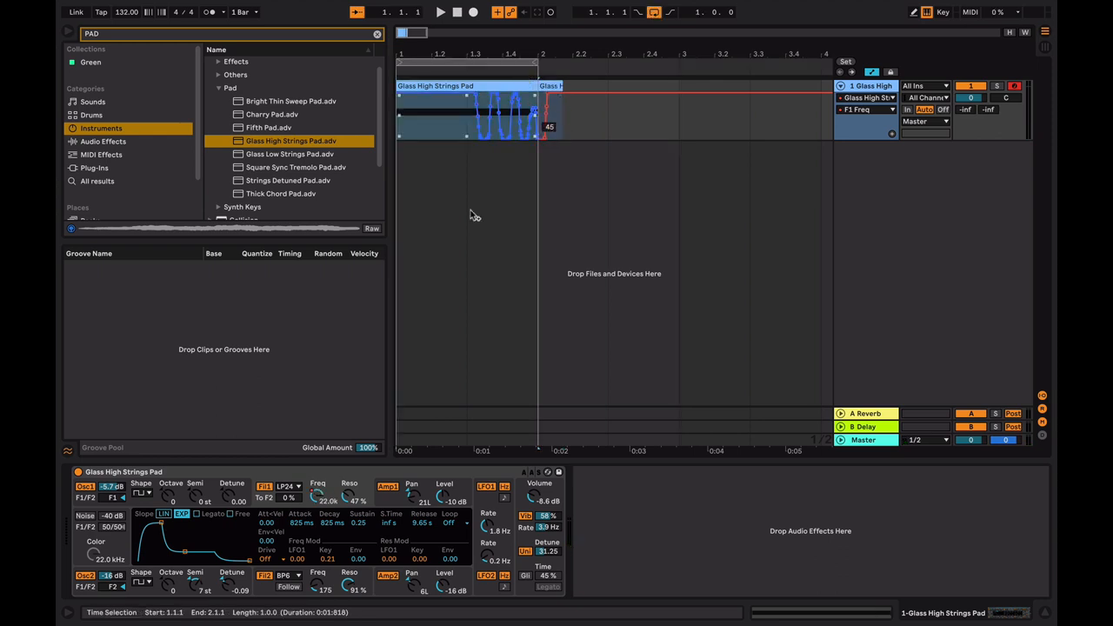
{"action": "left_click", "coordinate": [440, 12]}
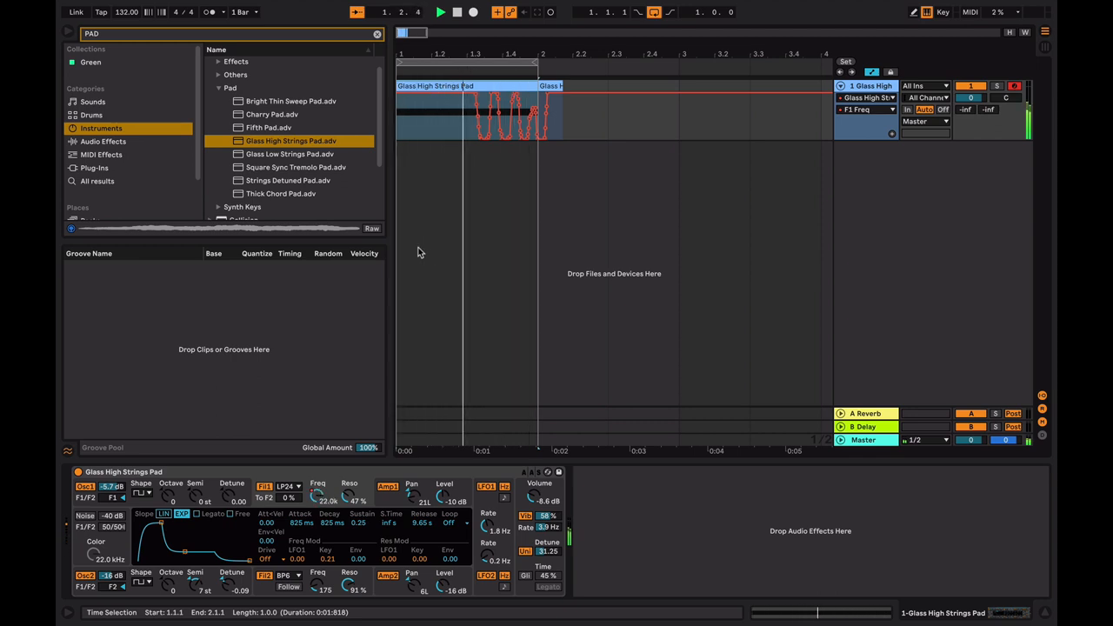
{"action": "left_click", "coordinate": [456, 11]}
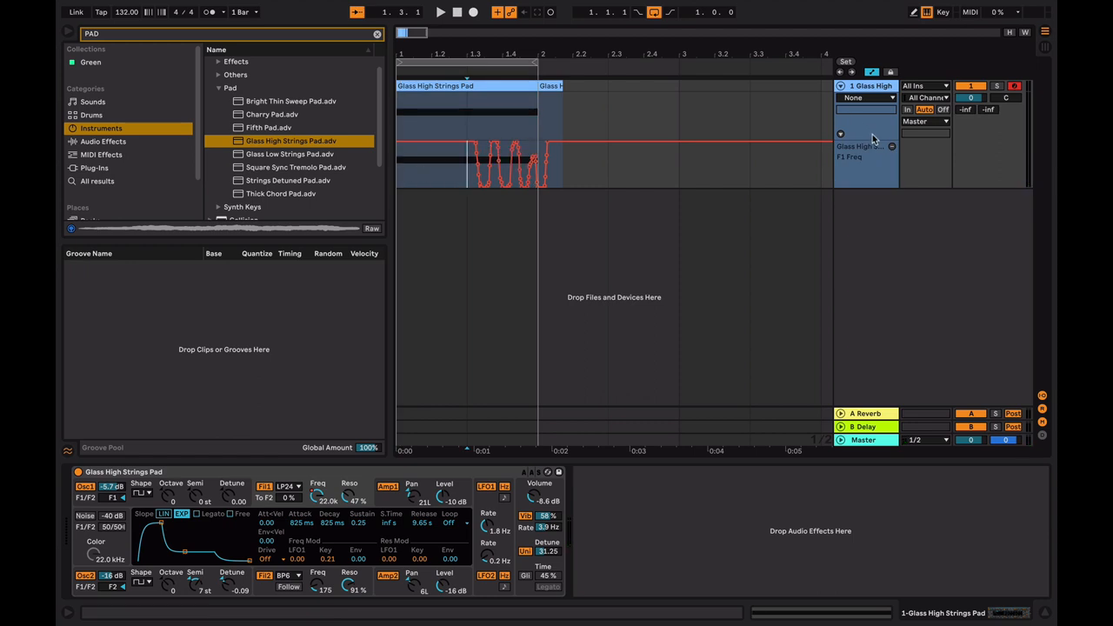
- Browse the device chooser, hide the separate F1 Freq lane and mark 1.1.1 to 1.1.3
{"action": "left_click", "coordinate": [865, 97]}
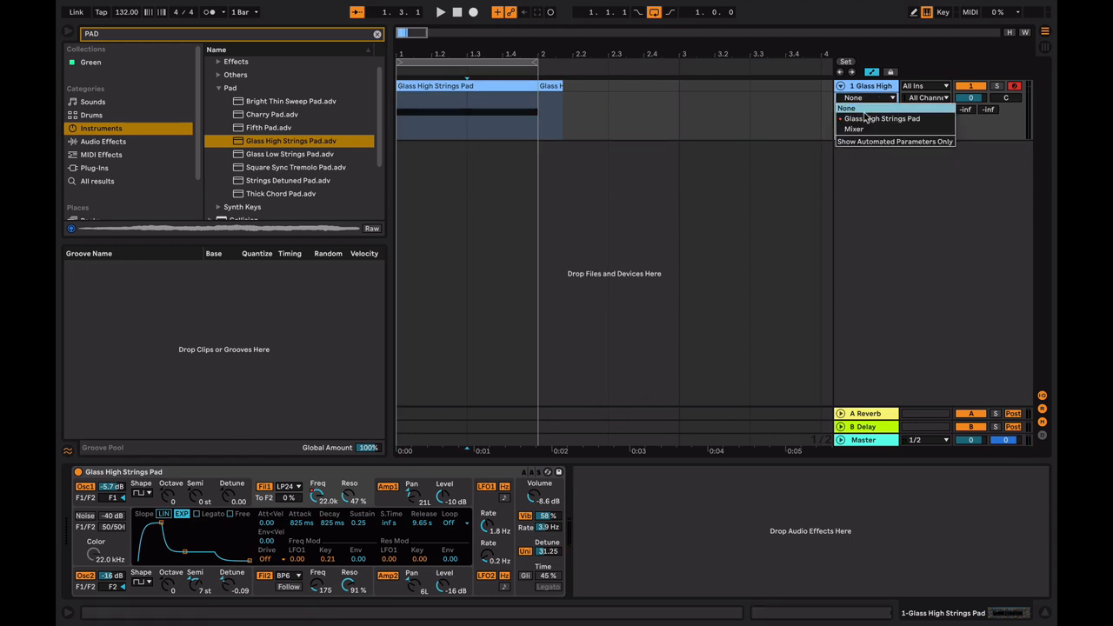
{"action": "left_click", "coordinate": [883, 118]}
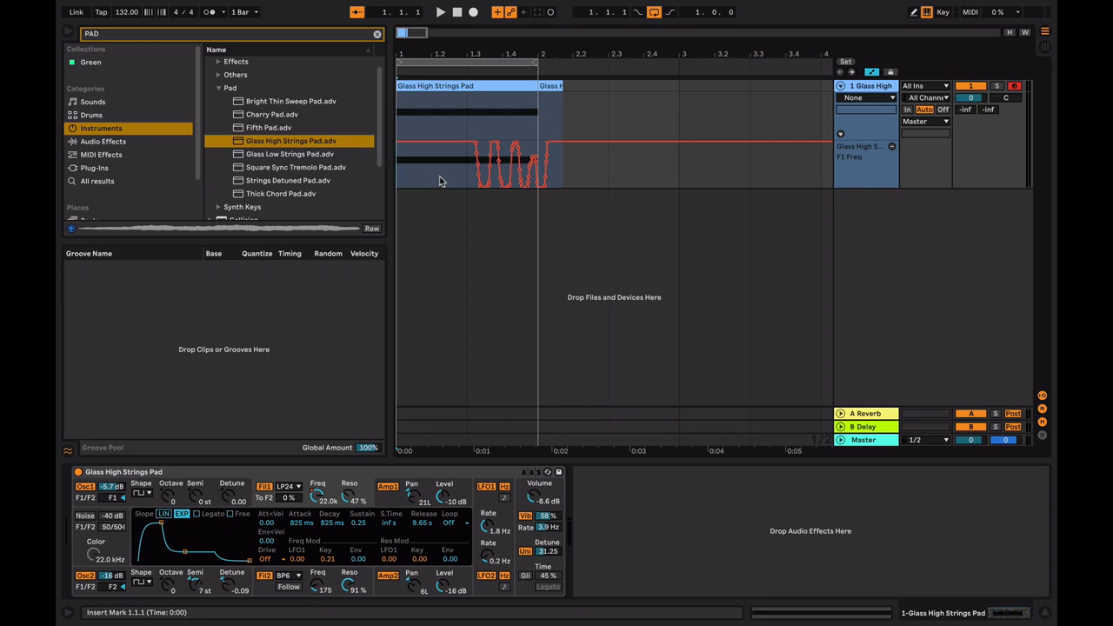
{"action": "left_click_drag", "start_coordinate": [396, 165], "coordinate": [474, 165]}
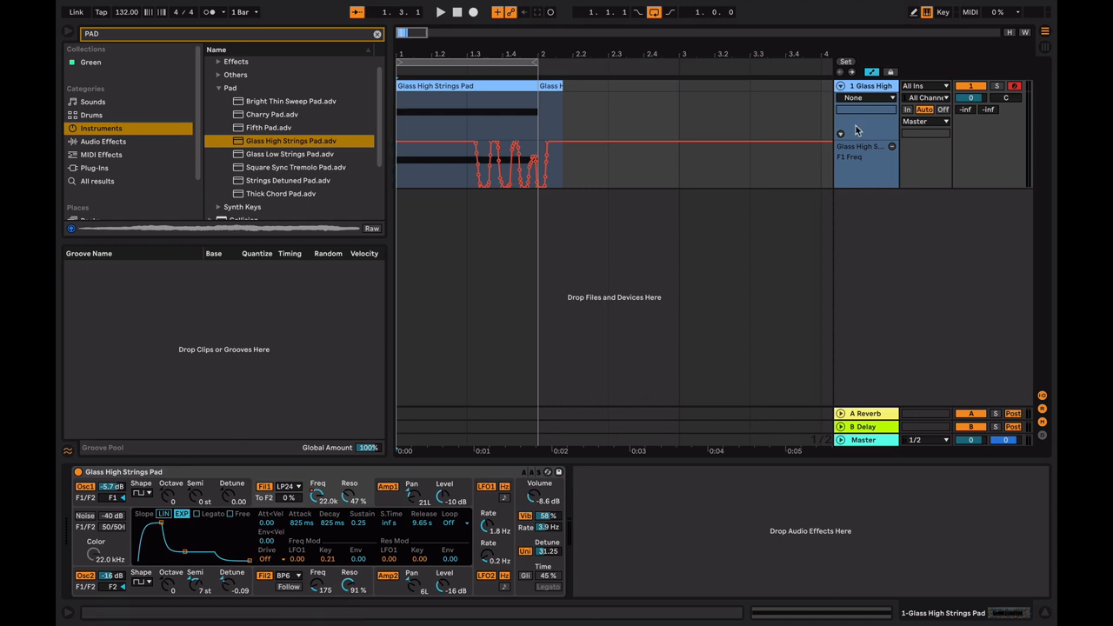
{"action": "left_click", "coordinate": [866, 97]}
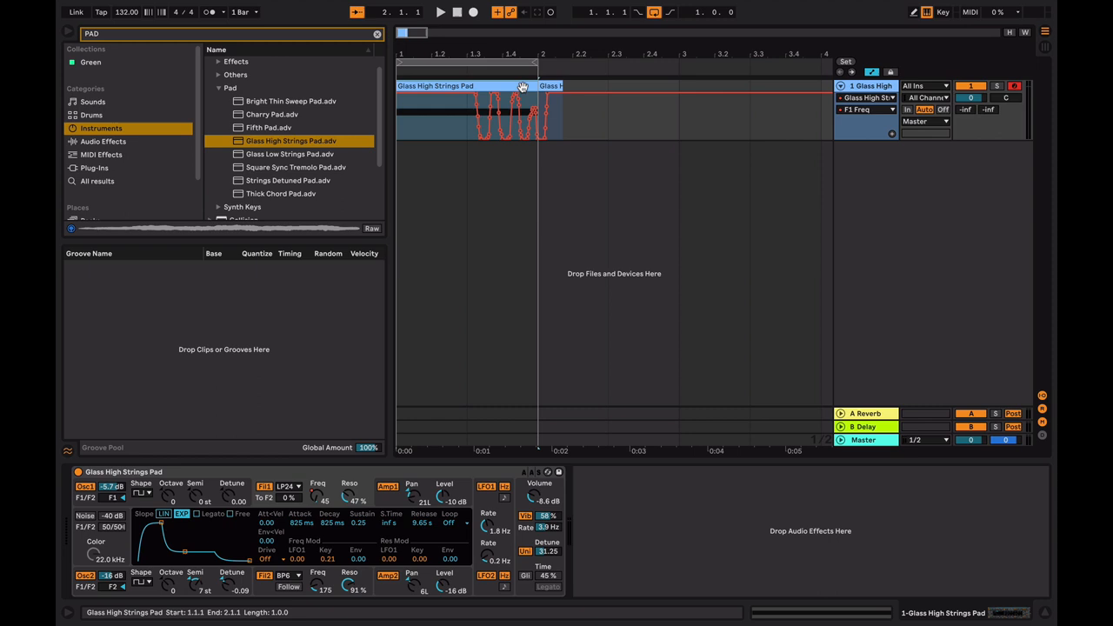
{"action": "left_click_drag", "start_coordinate": [538, 86], "coordinate": [539, 85]}
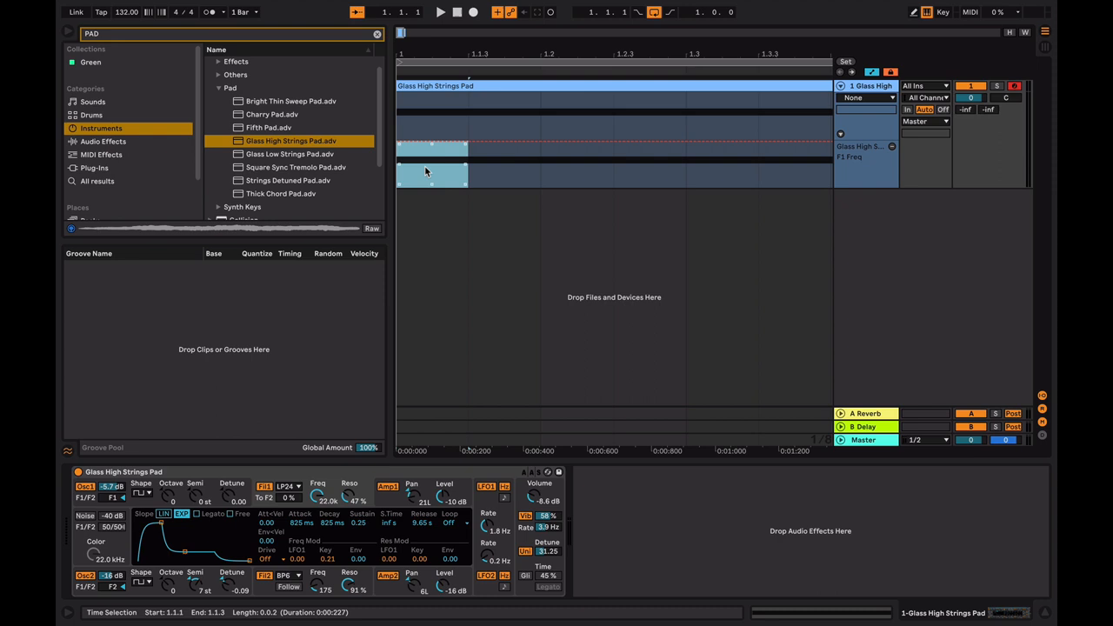
- Select bar 1 of F1 Resonance and drag breakpoints into a V-shaped dip
{"action": "left_click", "coordinate": [483, 175]}
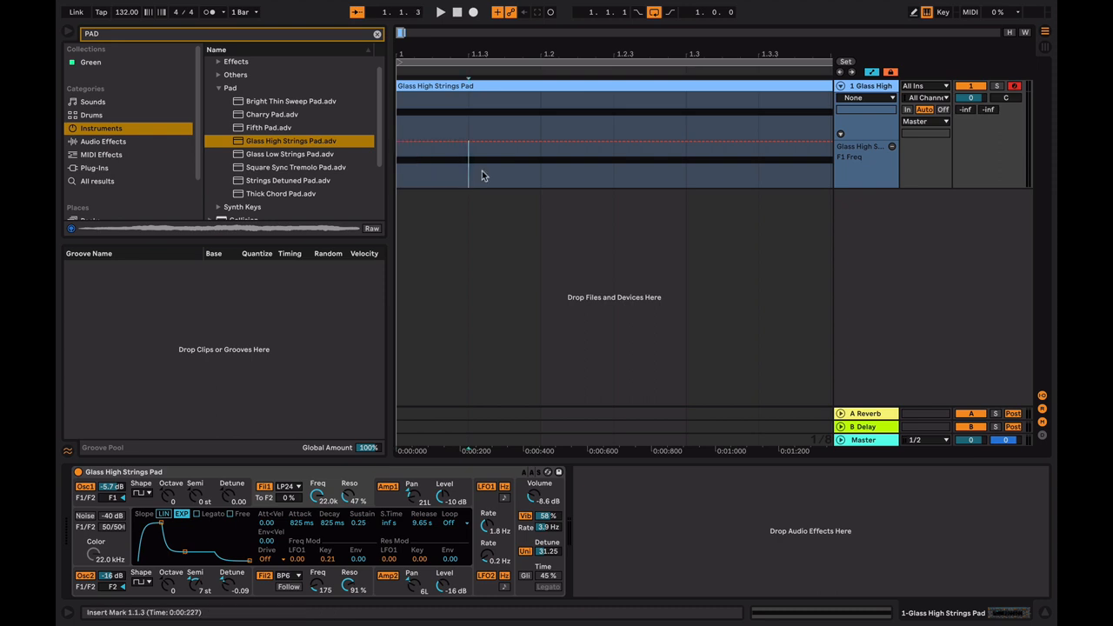
{"action": "mouse_move", "coordinate": [470, 174]}
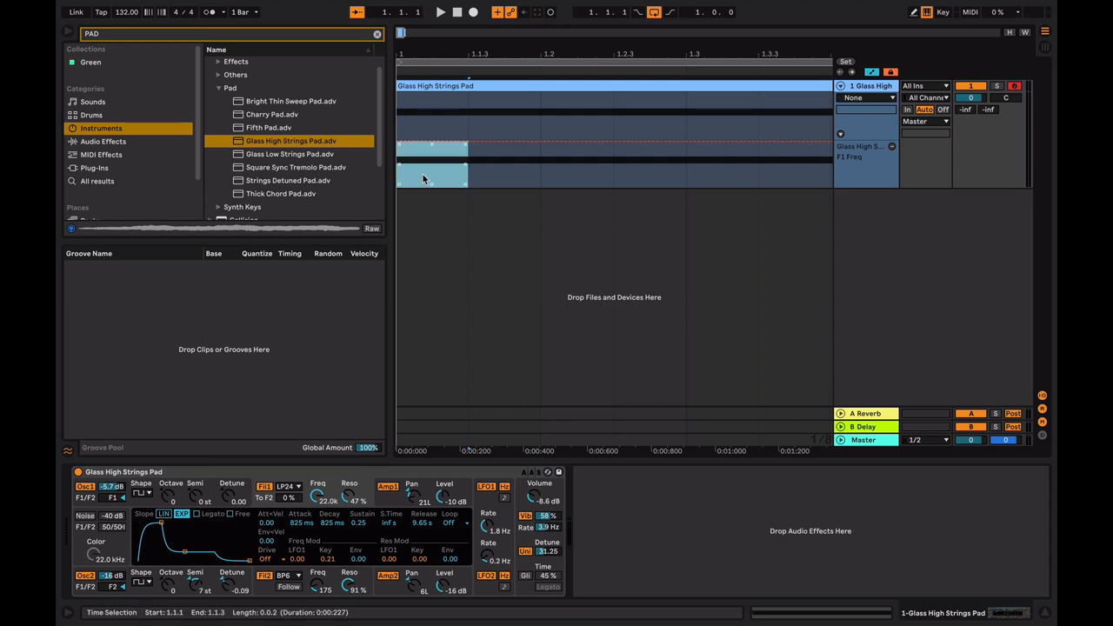
{"action": "right_click", "coordinate": [430, 178]}
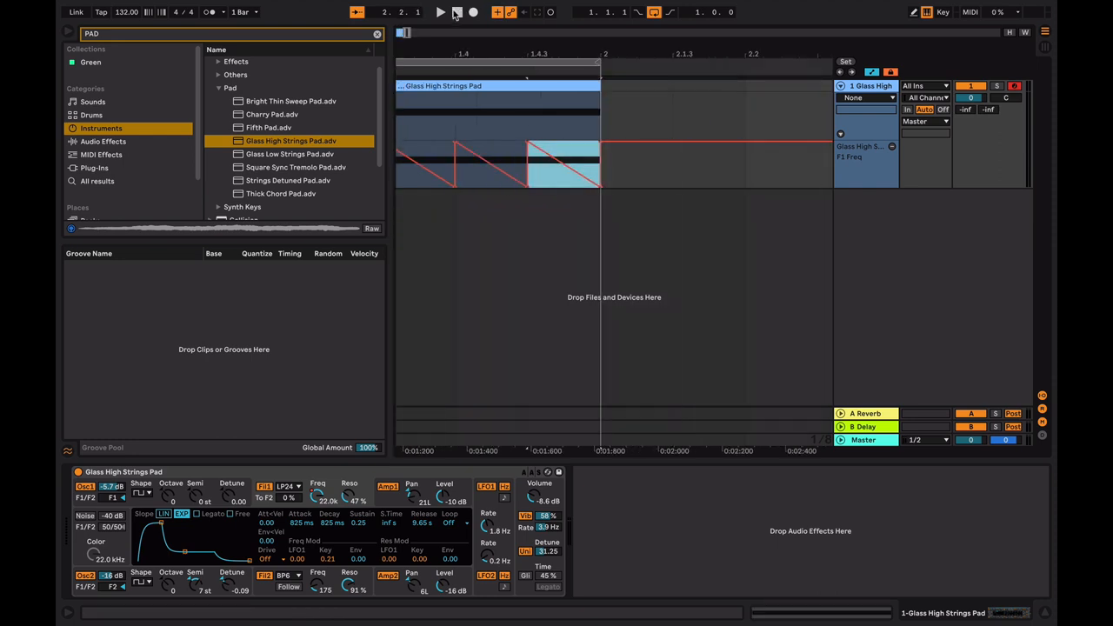
{"action": "left_click", "coordinate": [440, 12]}
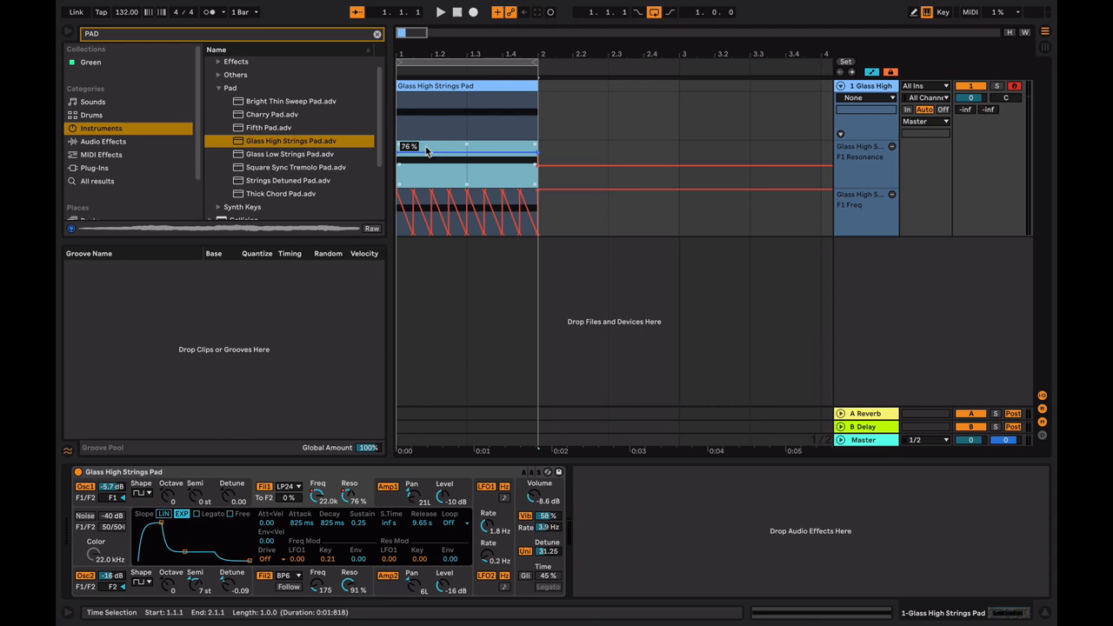
{"action": "left_click", "coordinate": [440, 12]}
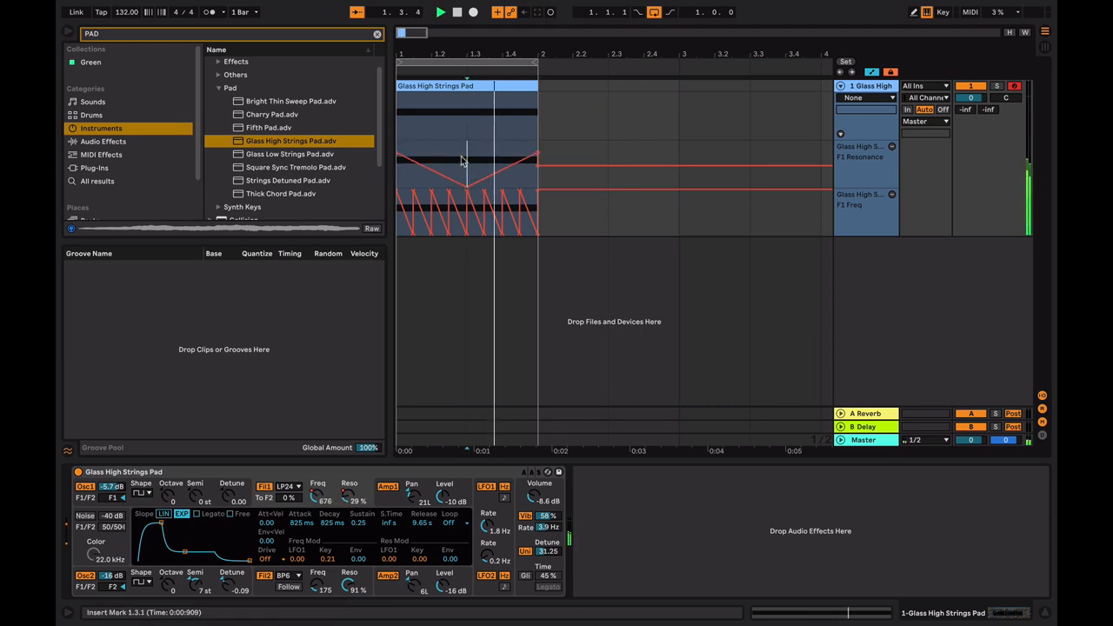
{"action": "left_click_drag", "start_coordinate": [326, 496], "coordinate": [326, 487]}
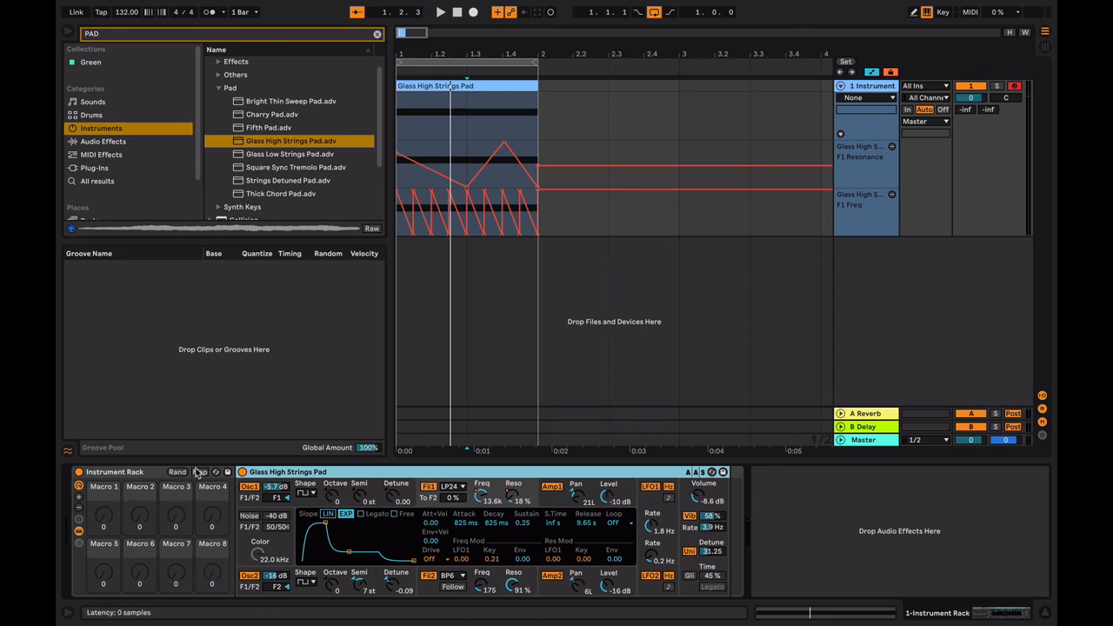
- Group the pad into an Instrument Rack and show Macro 1 (63) as an automation envelope
{"action": "left_click", "coordinate": [200, 472]}
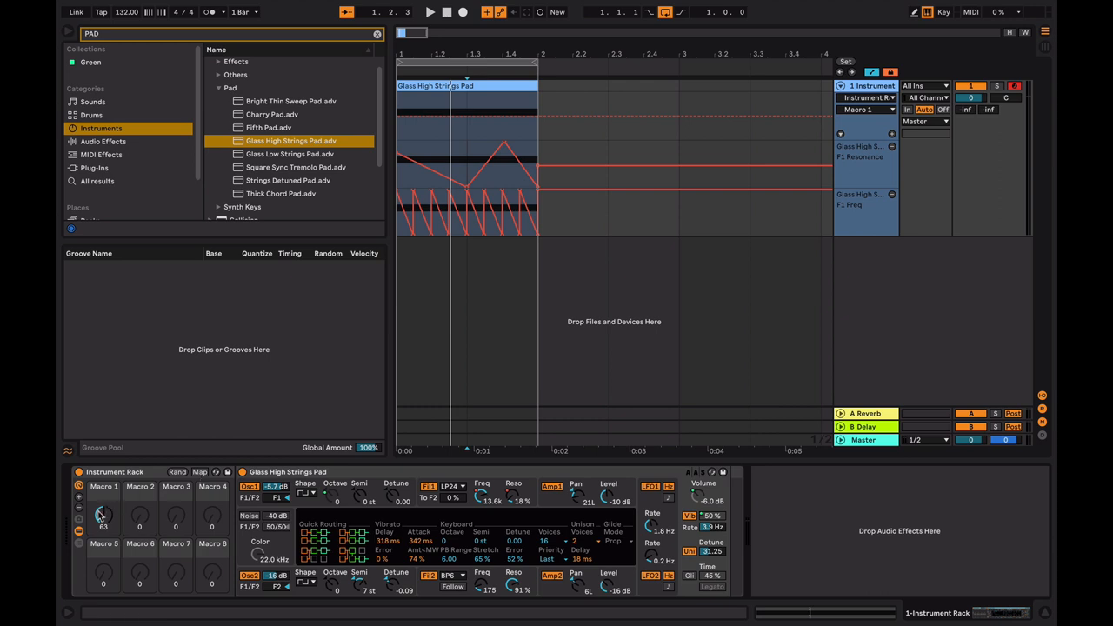
- Turn Macro 1 down into a rise-and-fall curve before bar 2, then audition it
{"action": "left_click_drag", "start_coordinate": [102, 517], "coordinate": [102, 526]}
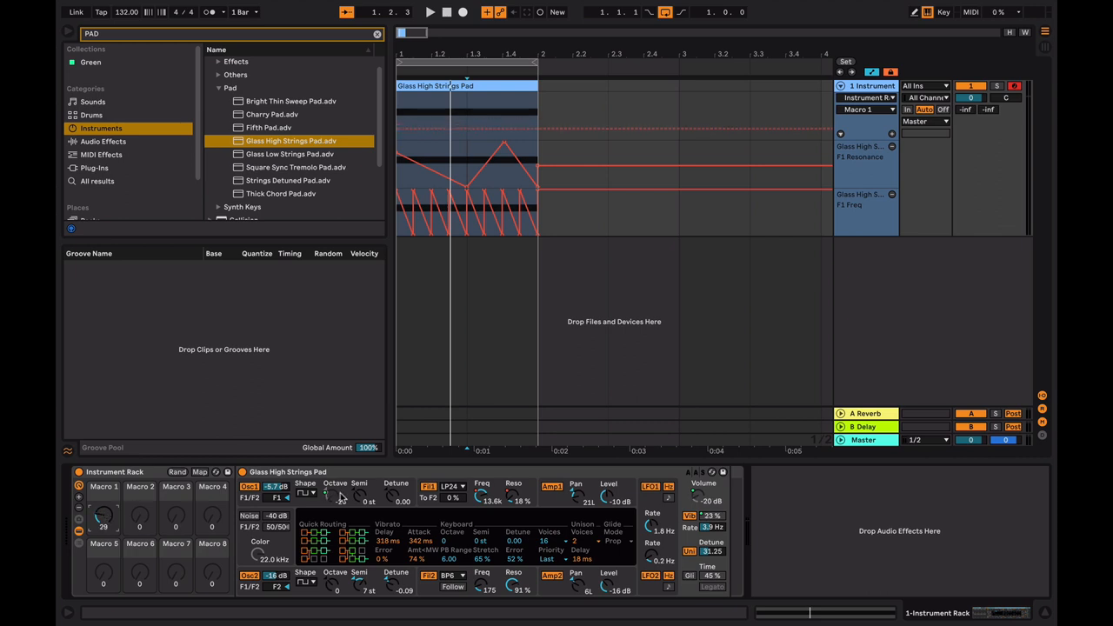
{"action": "mouse_move", "coordinate": [703, 520]}
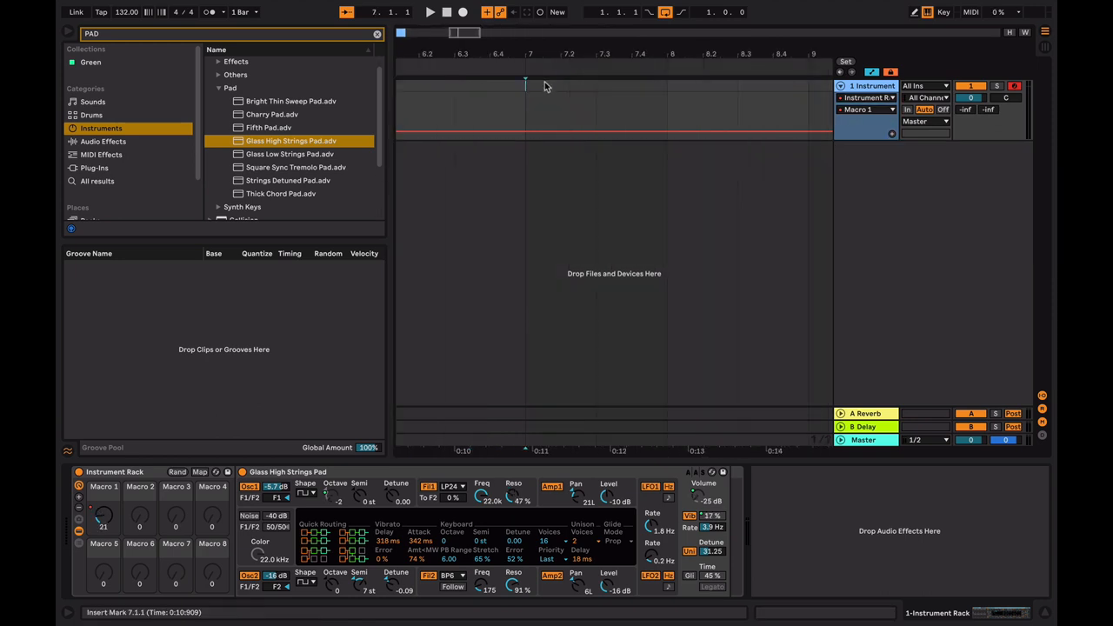
{"action": "left_click", "coordinate": [429, 12]}
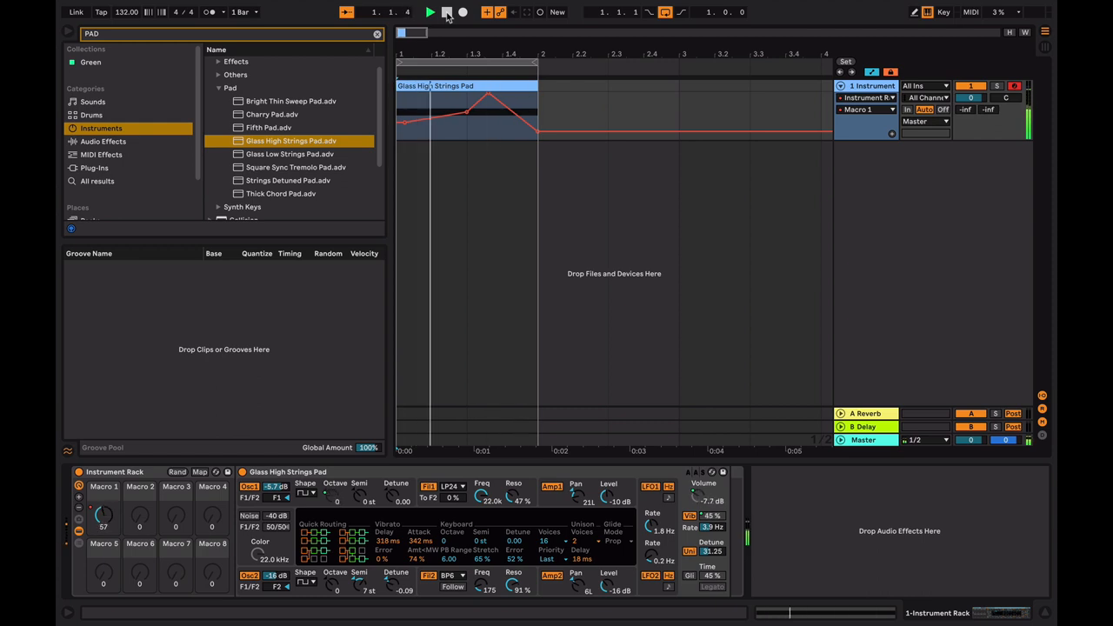
{"action": "left_click", "coordinate": [430, 11]}
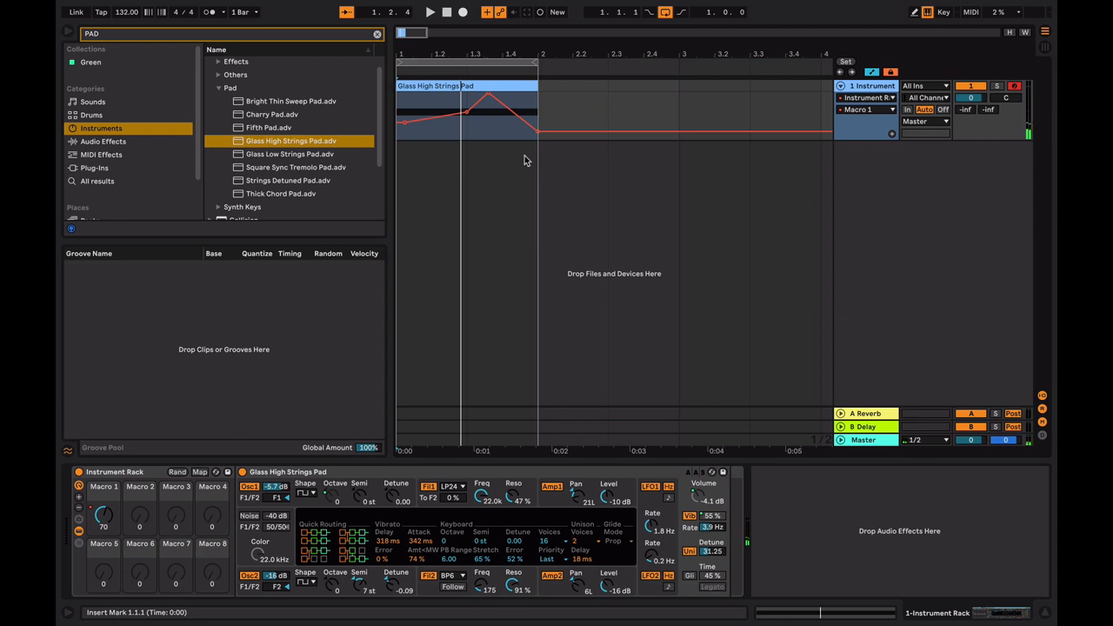
{"action": "mouse_move", "coordinate": [472, 140]}
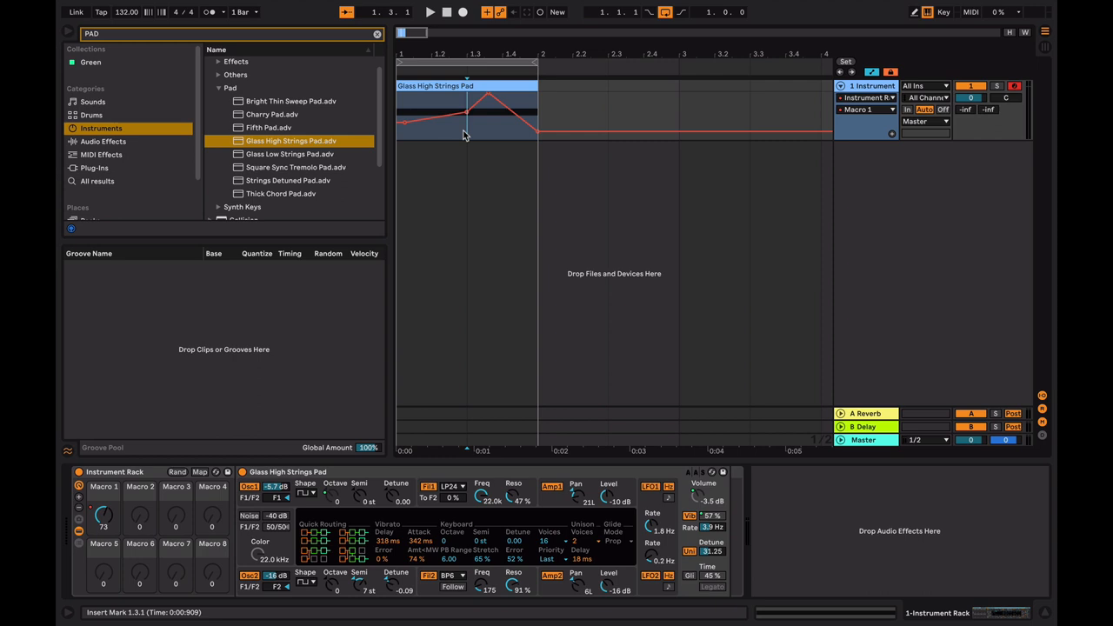
- Switch the lane to Mixer > Speaker On with a square on/off pattern over bar 1
{"action": "left_click", "coordinate": [861, 97]}
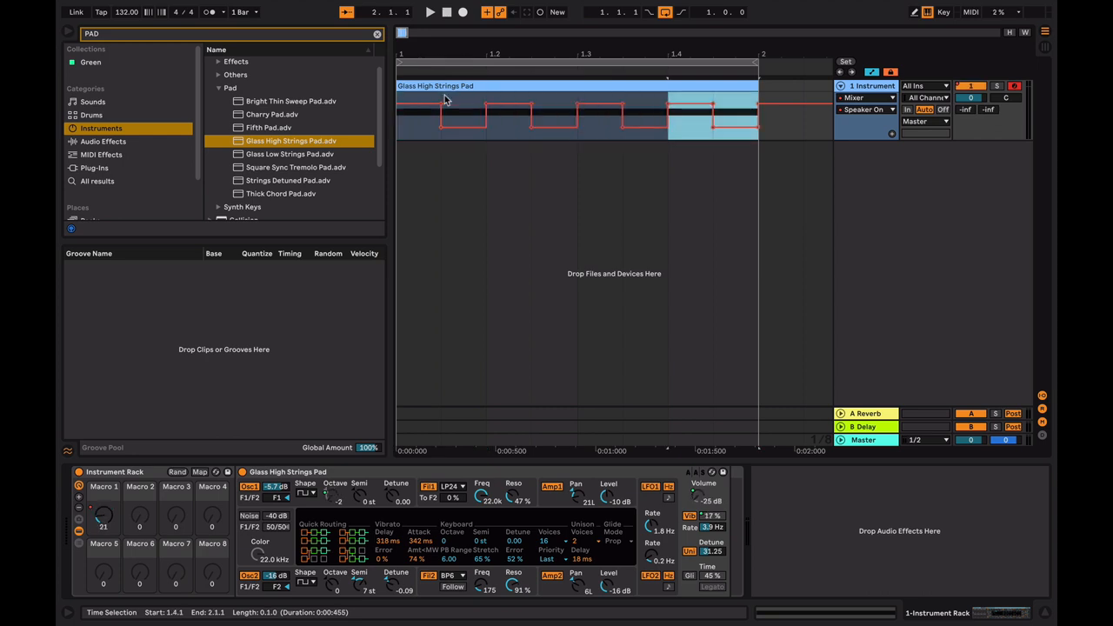
{"action": "left_click", "coordinate": [430, 12]}
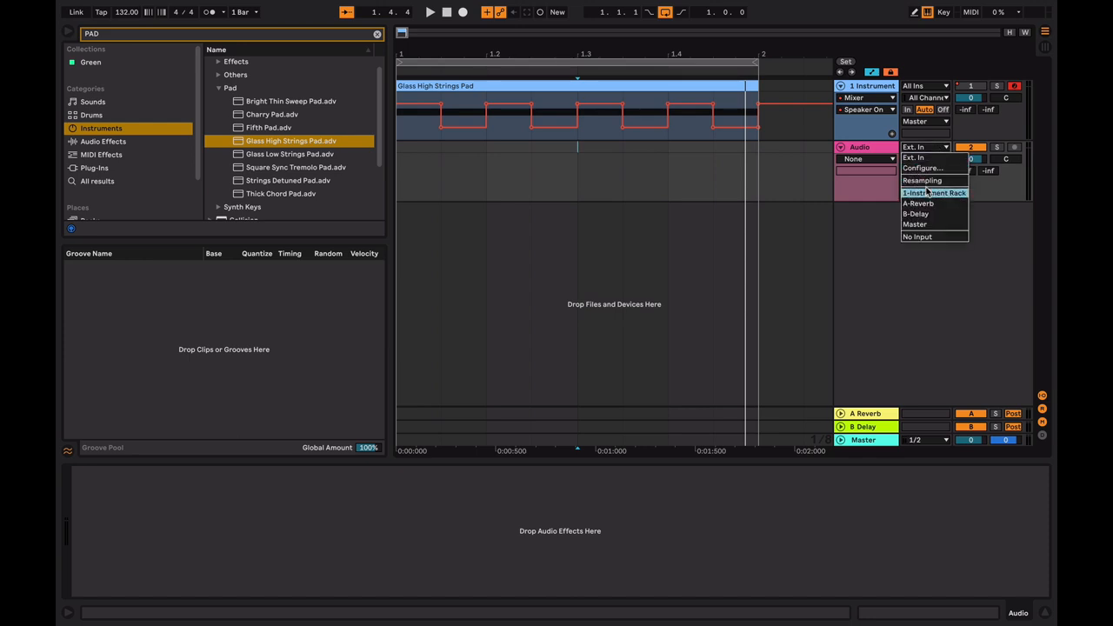
- Set the audio track's Audio From to 1-Instrument Rack and arm it for recording
{"action": "left_click", "coordinate": [935, 193]}
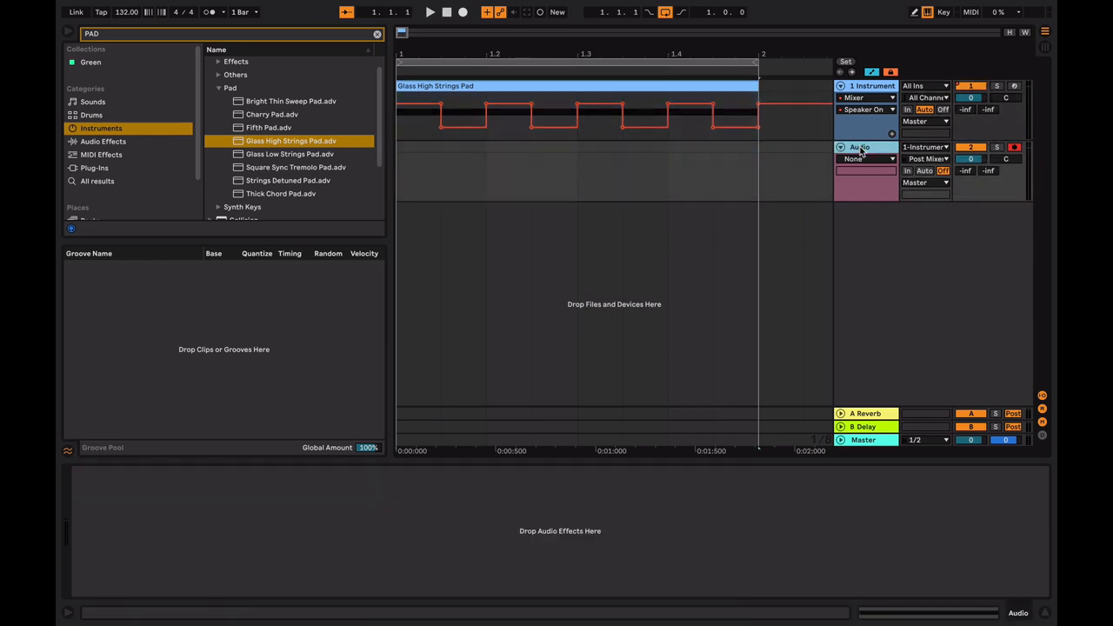
{"action": "left_click", "coordinate": [924, 159]}
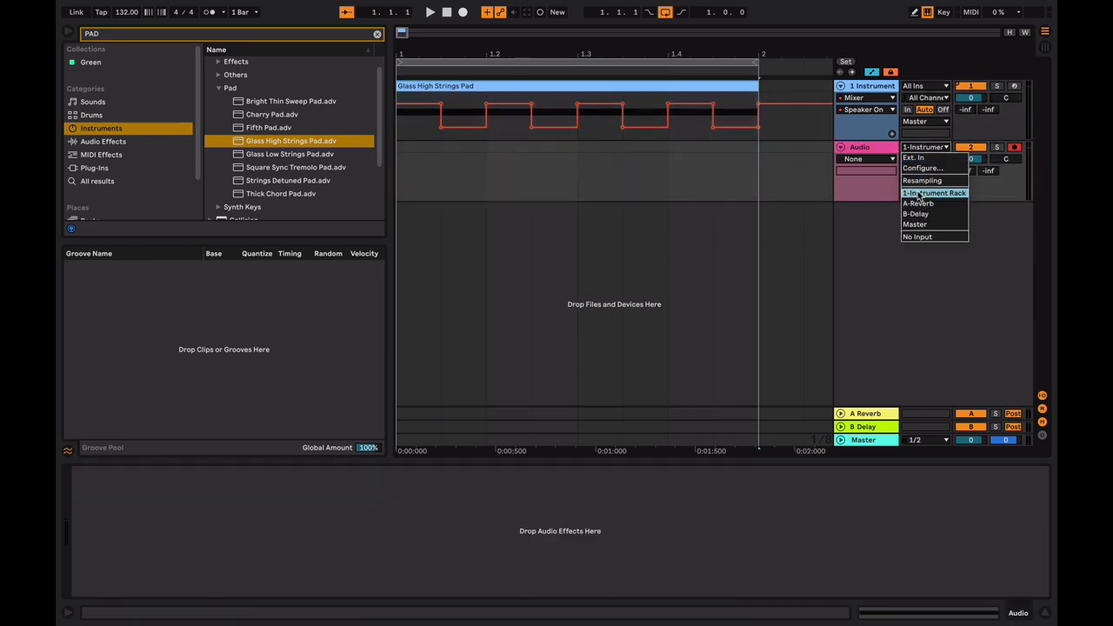
{"action": "left_click", "coordinate": [934, 192]}
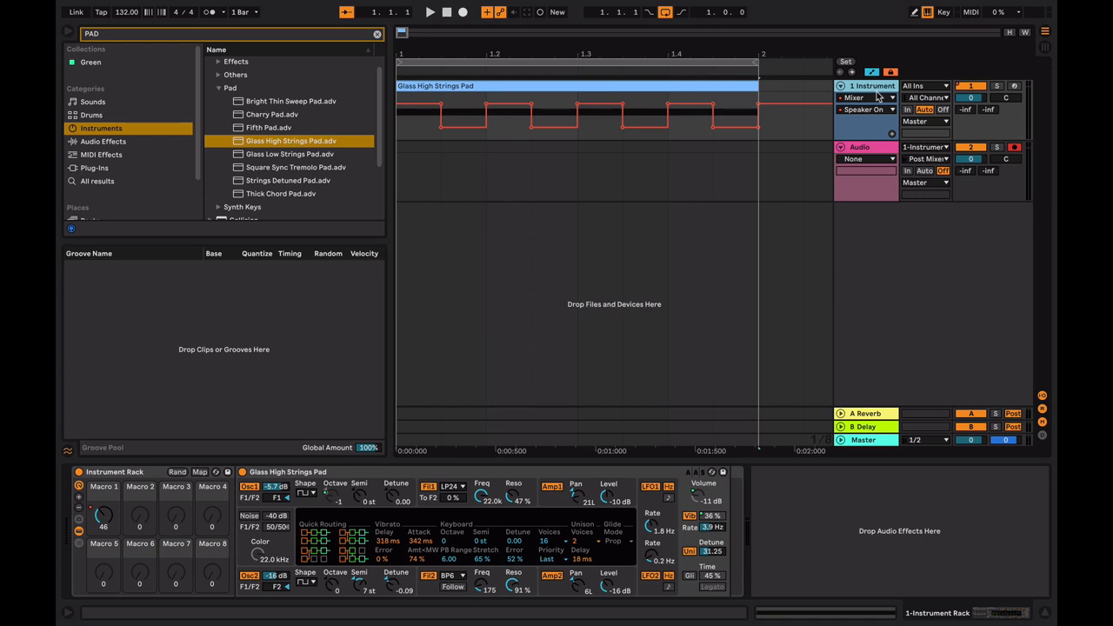
{"action": "left_click", "coordinate": [1014, 148]}
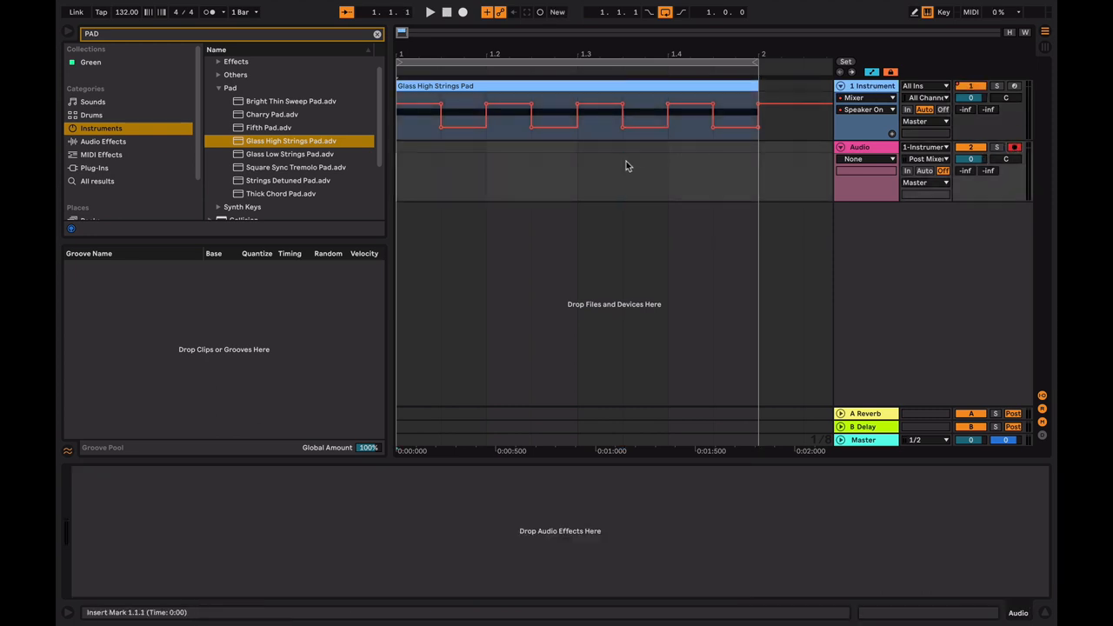
{"action": "left_click", "coordinate": [430, 11]}
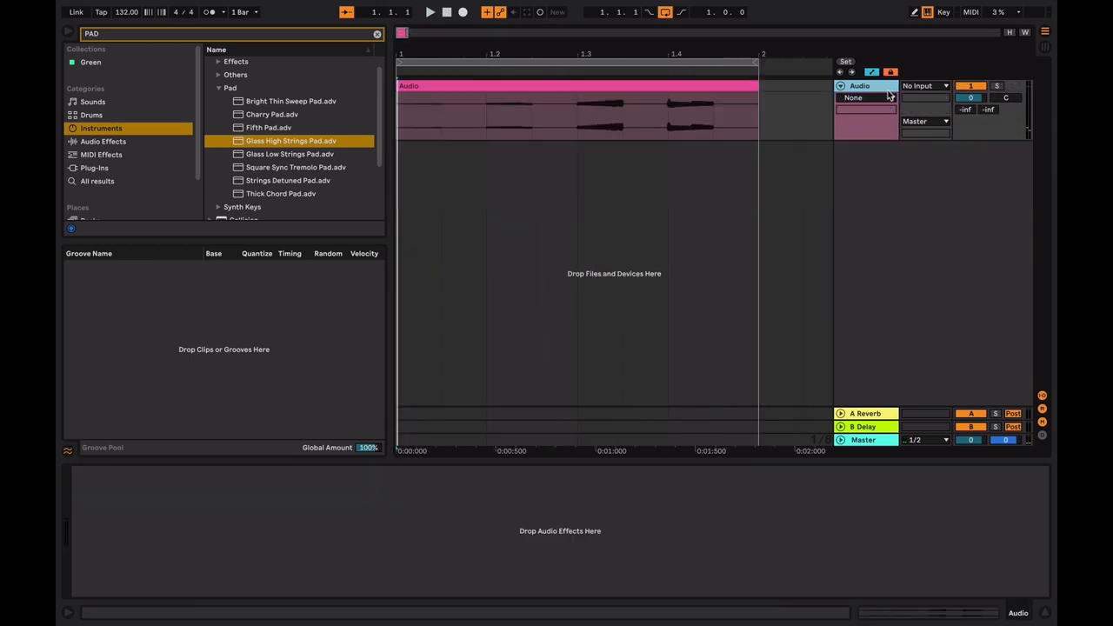
- Play the recording and split the Audio clip into short slices across bar 1
{"action": "left_click", "coordinate": [429, 11]}
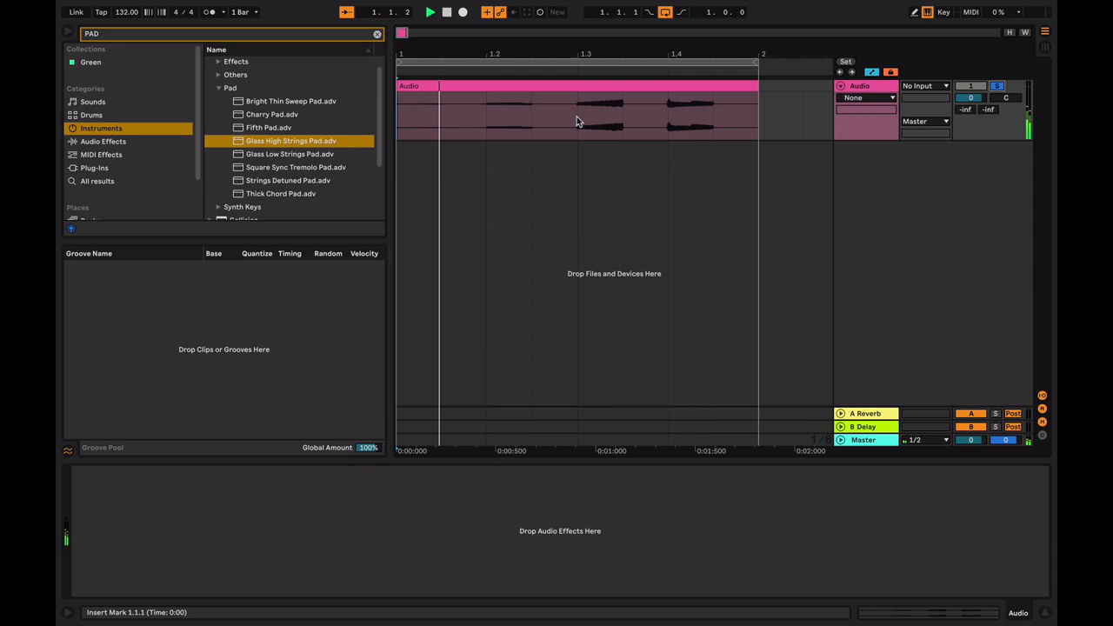
{"action": "left_click", "coordinate": [430, 12]}
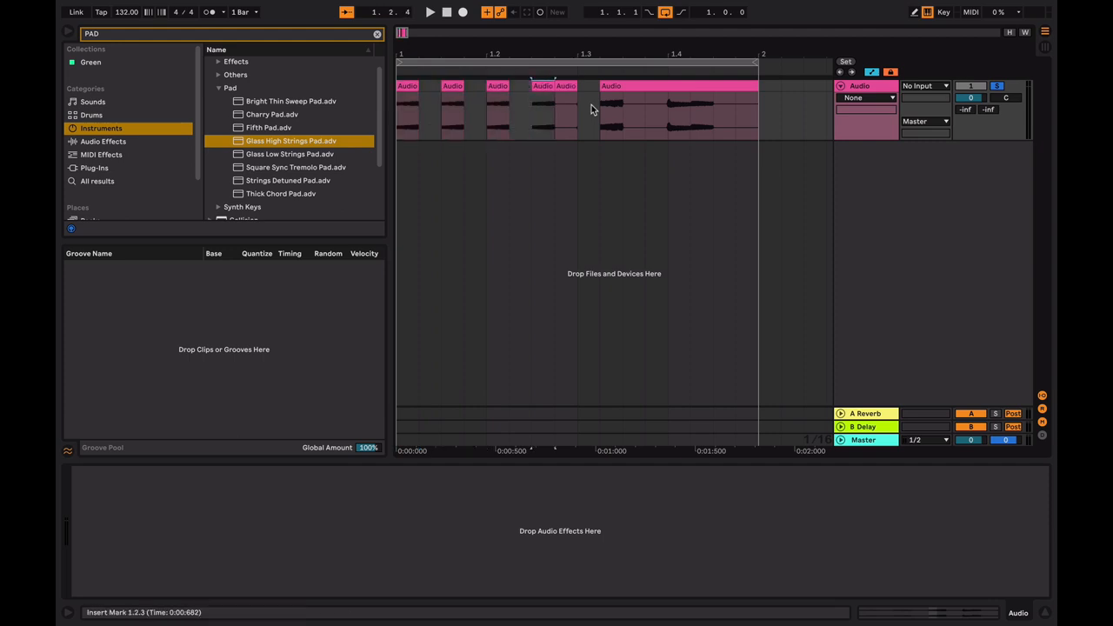
{"action": "left_click", "coordinate": [430, 11]}
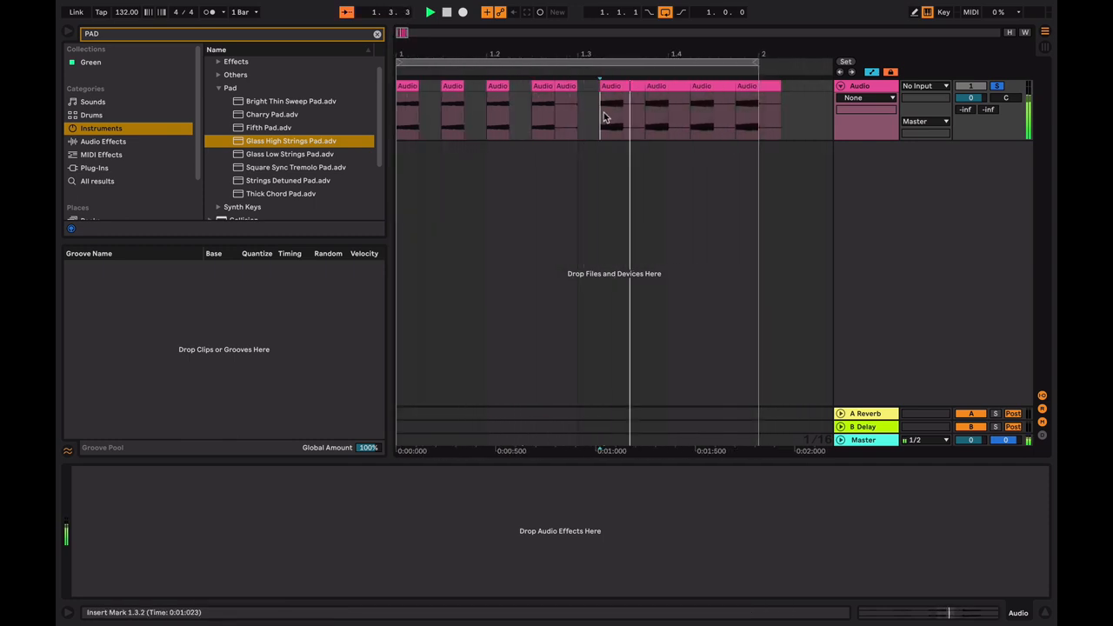
{"action": "left_click", "coordinate": [668, 104]}
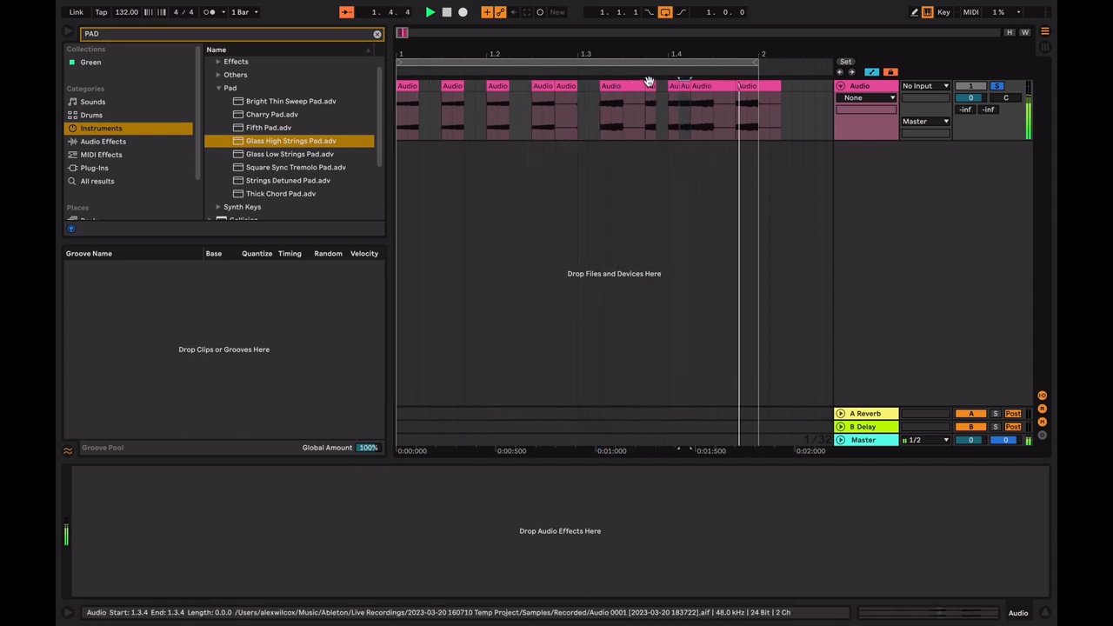
{"action": "left_click", "coordinate": [97, 181]}
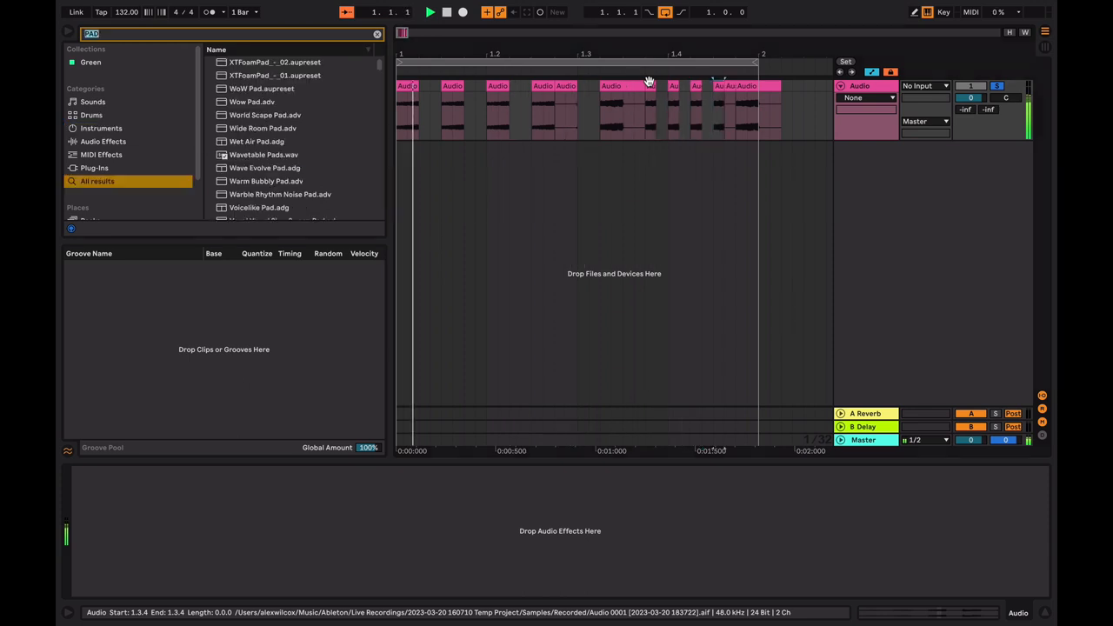
- Limit lanes to automated parameters and load Glue Compressor from Audio Effects > Dynamics
{"action": "left_click", "coordinate": [430, 11]}
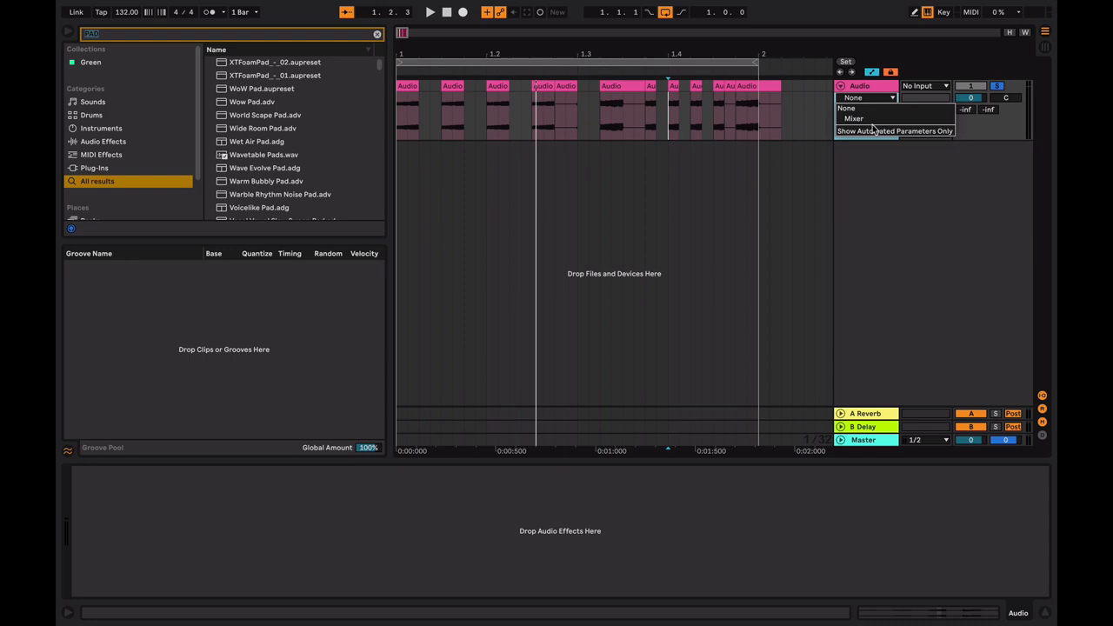
{"action": "left_click", "coordinate": [855, 118]}
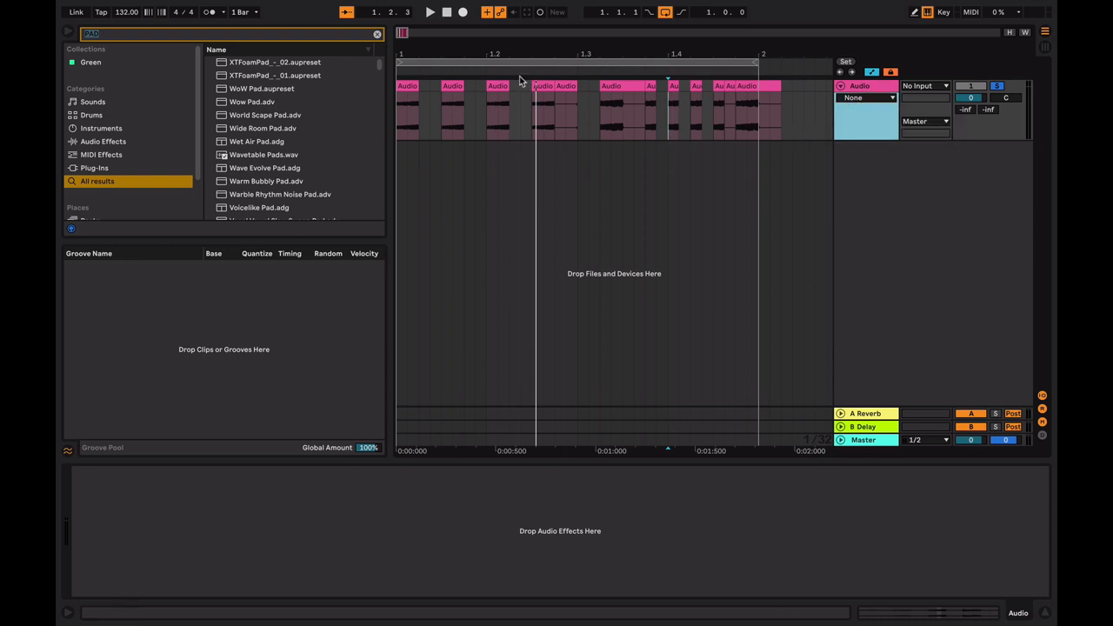
{"action": "left_click", "coordinate": [102, 140]}
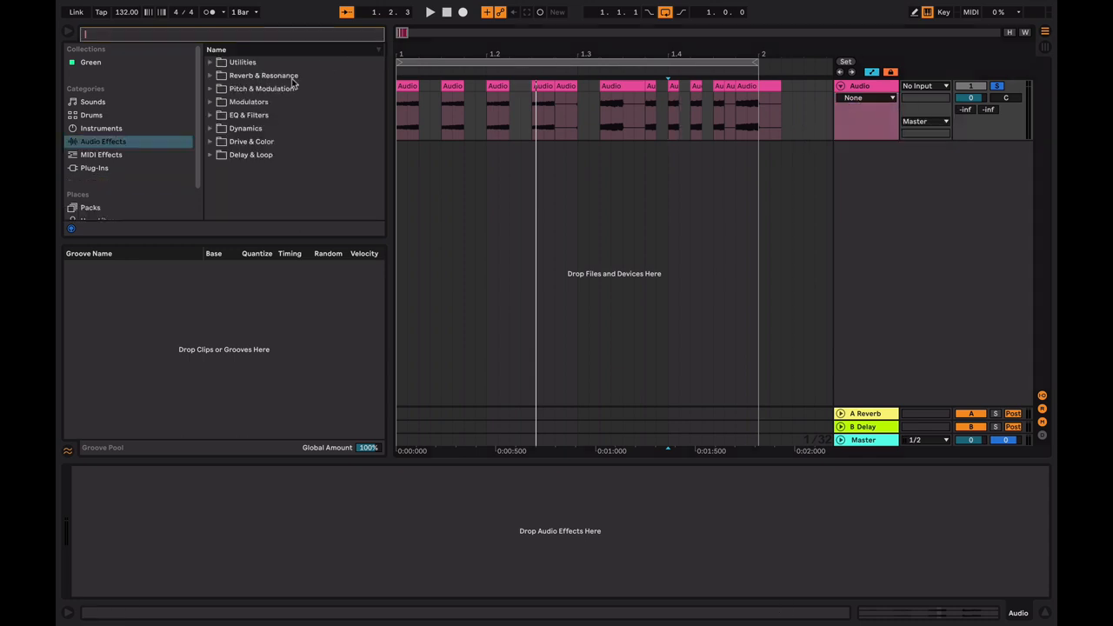
{"action": "left_click", "coordinate": [246, 127]}
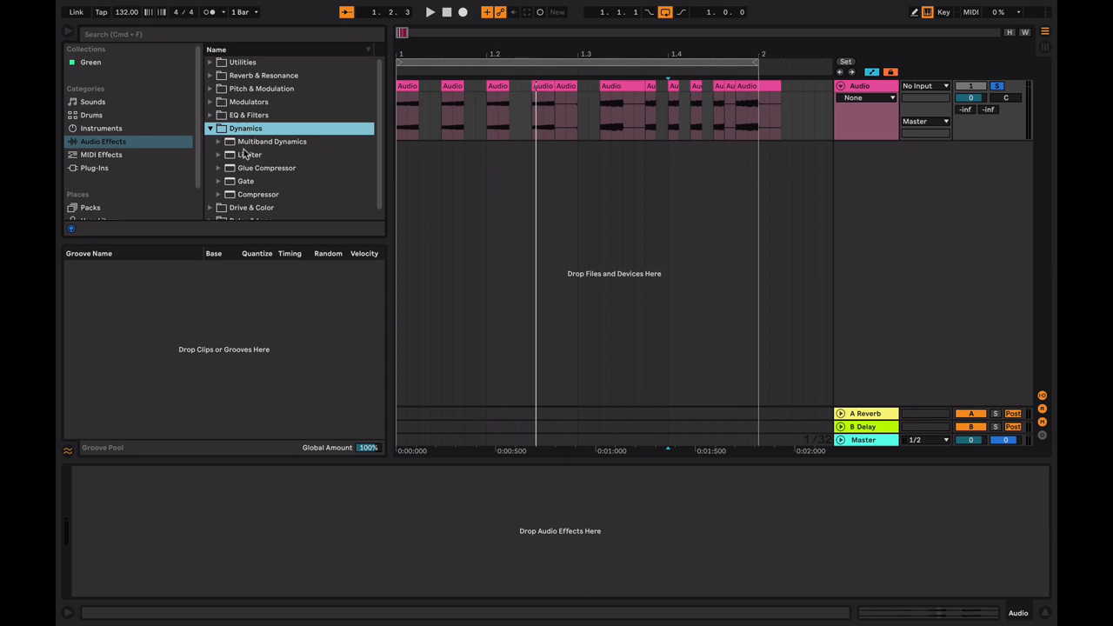
{"action": "double_click", "coordinate": [267, 168]}
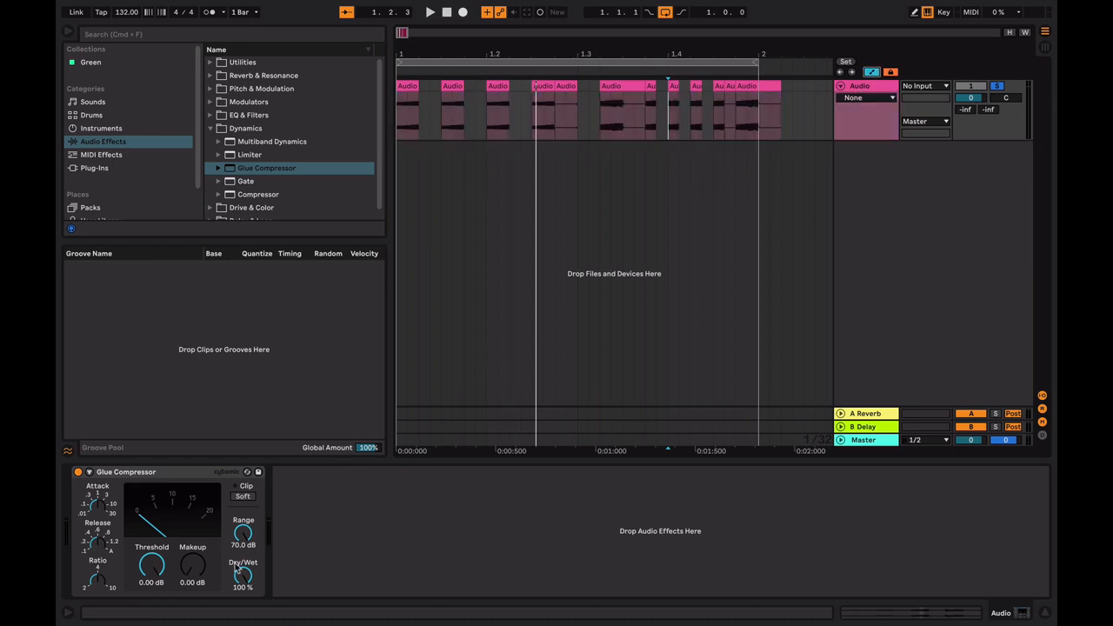
- Switch the lane chooser back to showing all automatable parameters
{"action": "left_click", "coordinate": [869, 97]}
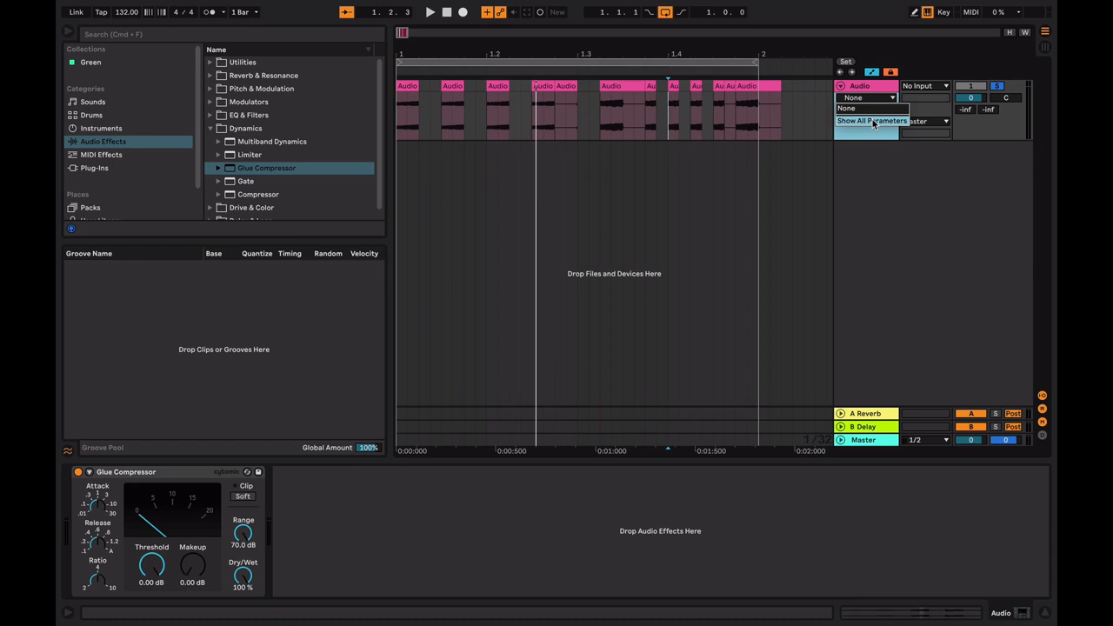
{"action": "left_click", "coordinate": [866, 107]}
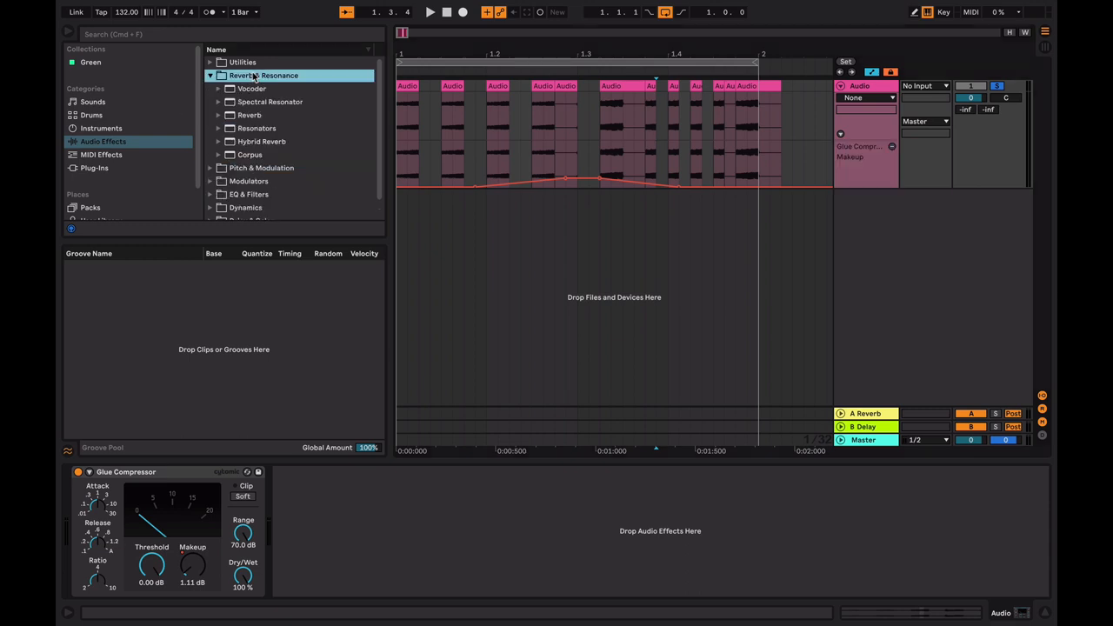
- Add Reverb to the track and draw its Decay Time automation envelope
{"action": "double_click", "coordinate": [249, 115]}
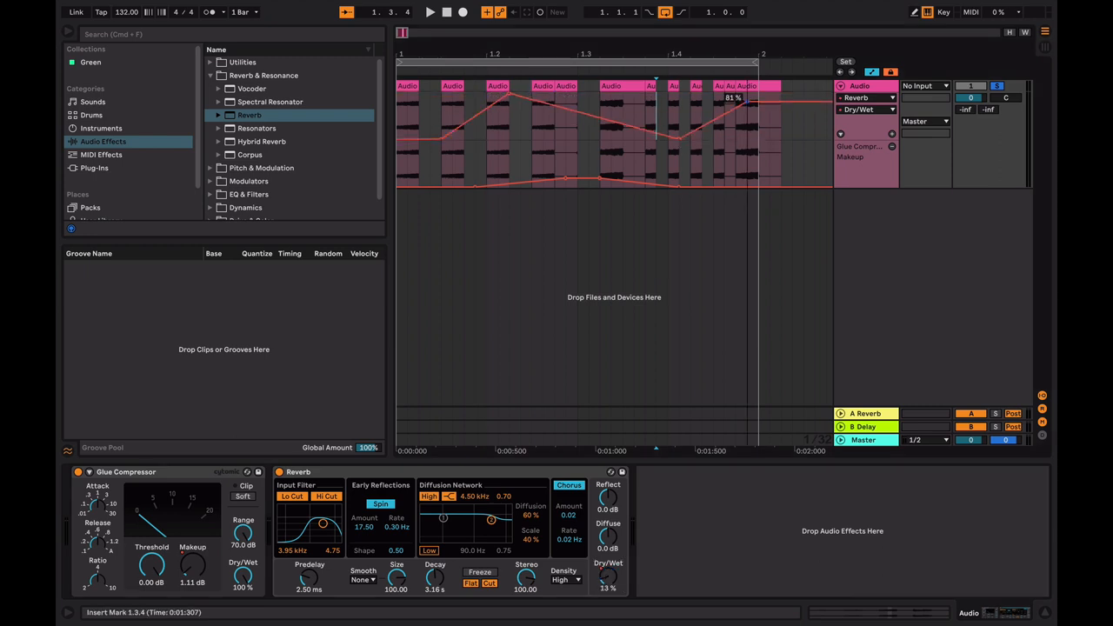
{"action": "left_click", "coordinate": [866, 108]}
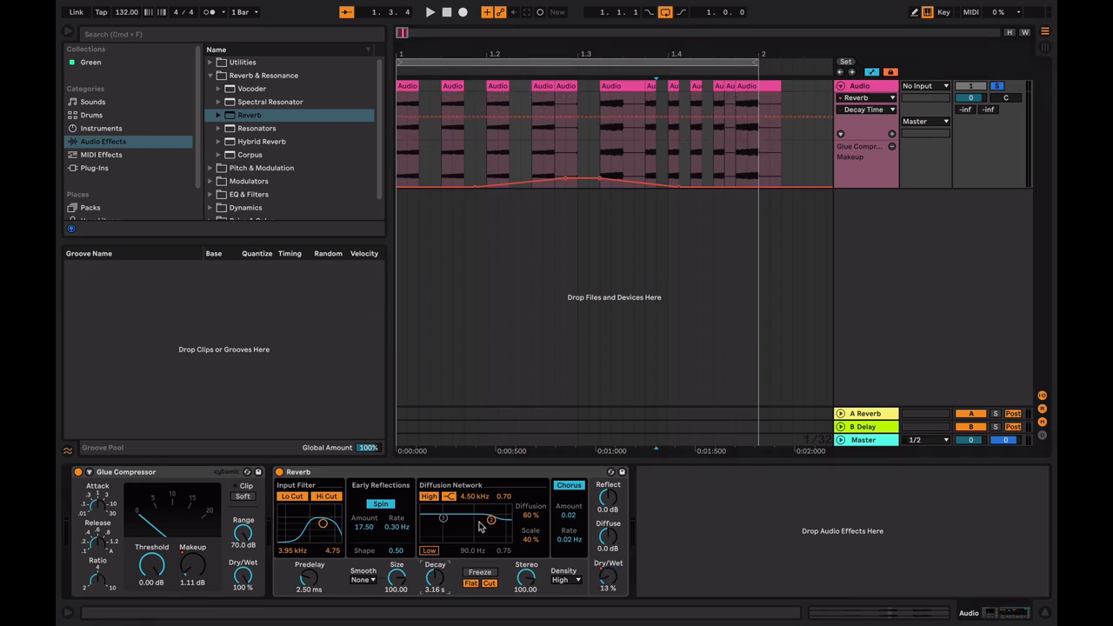
{"action": "left_click", "coordinate": [862, 110]}
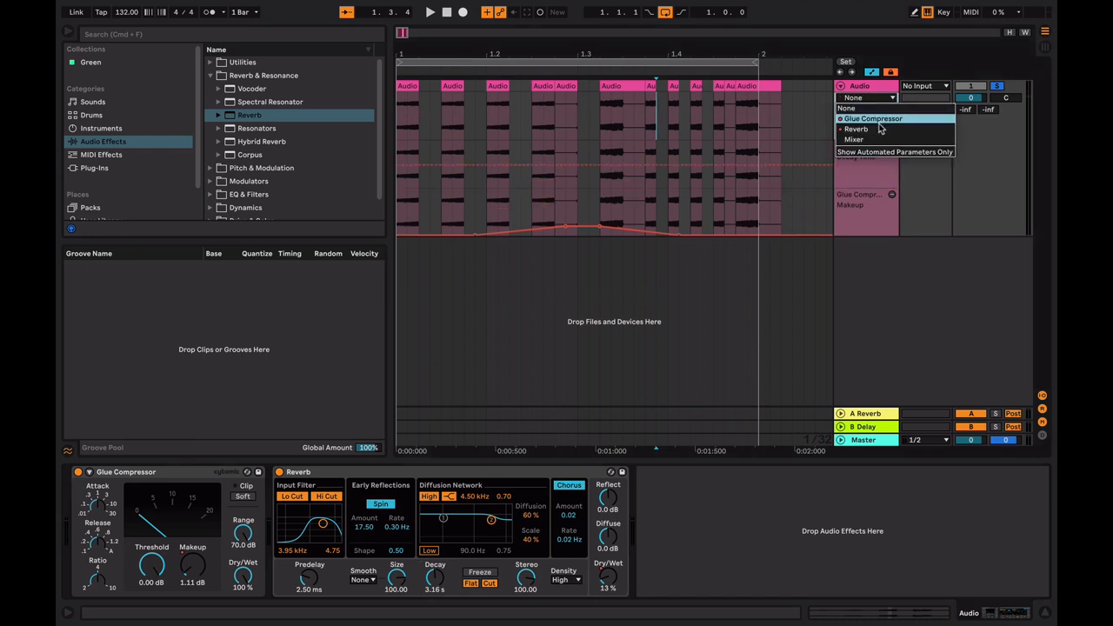
{"action": "left_click", "coordinate": [856, 128]}
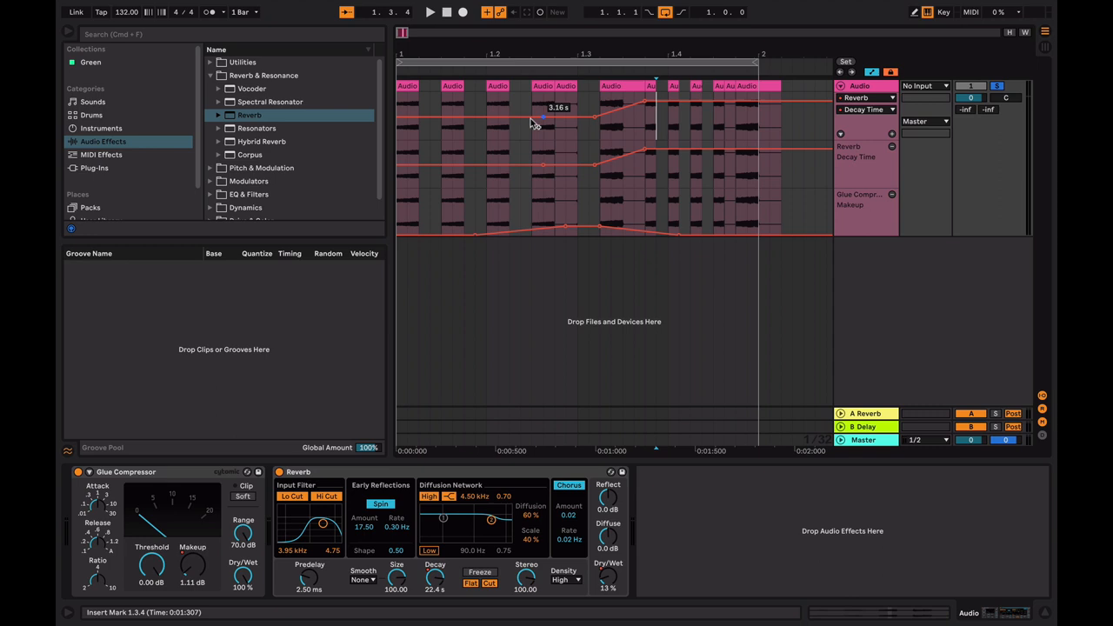
{"action": "left_click", "coordinate": [430, 11]}
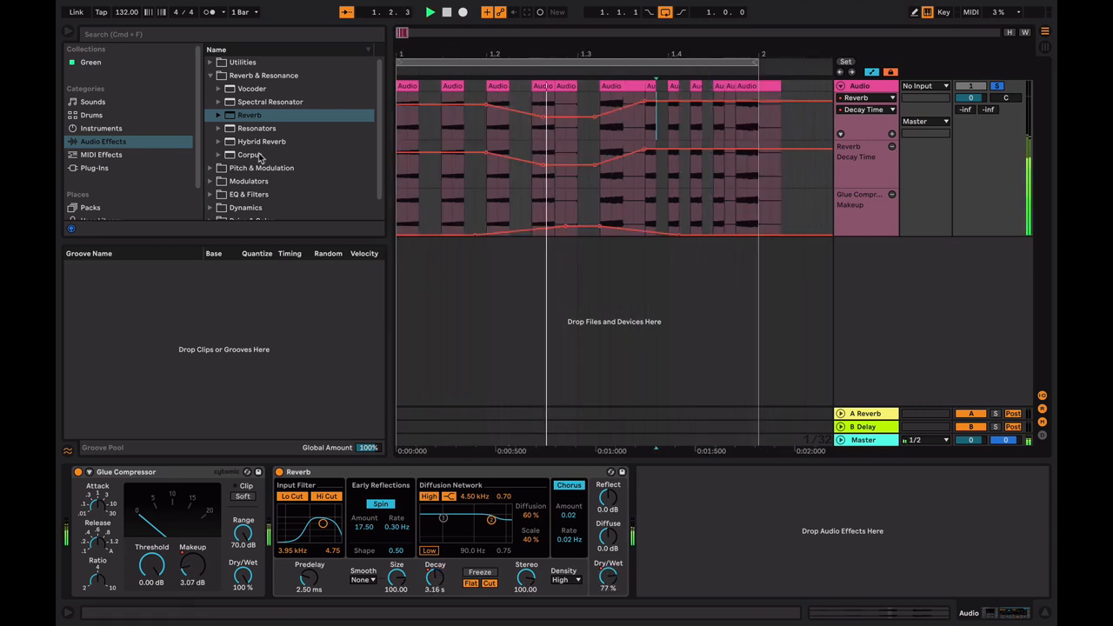
{"action": "scroll", "scroll_direction": "down", "scroll_amount": 3}
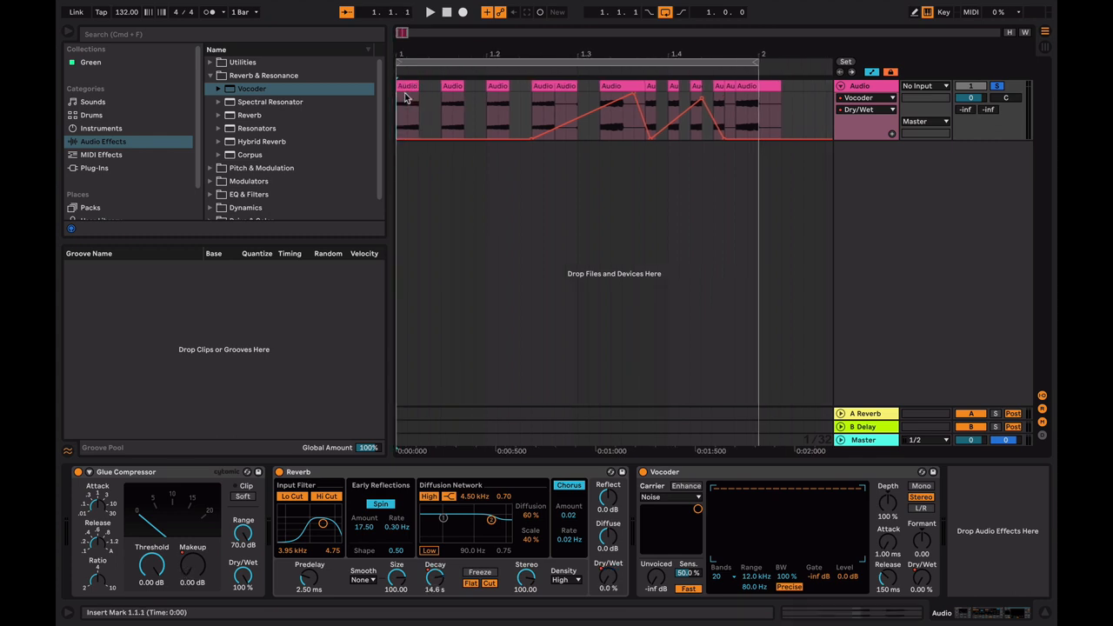
- Show Vocoder Filter Bandwidth and Enhance automation in the lane
{"action": "left_click", "coordinate": [430, 11]}
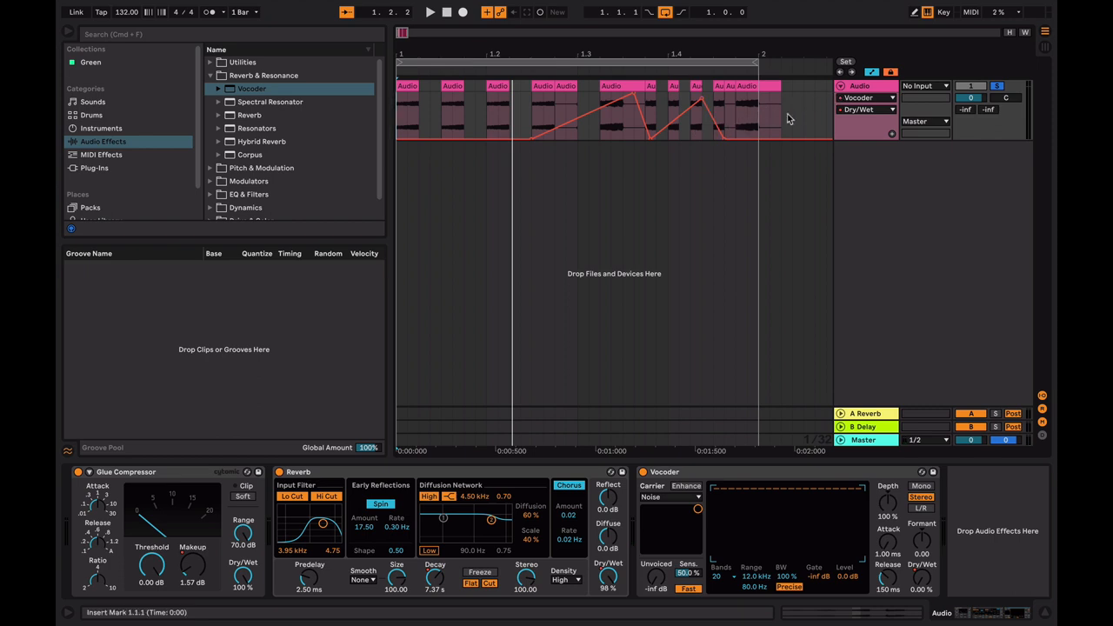
{"action": "left_click", "coordinate": [866, 97]}
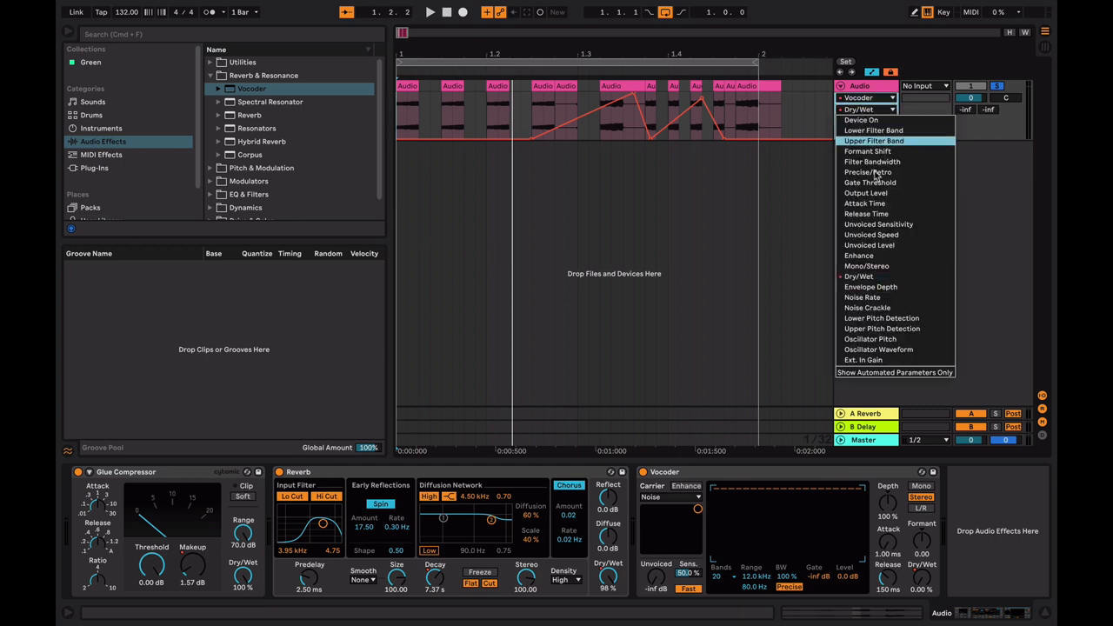
{"action": "mouse_move", "coordinate": [870, 182]}
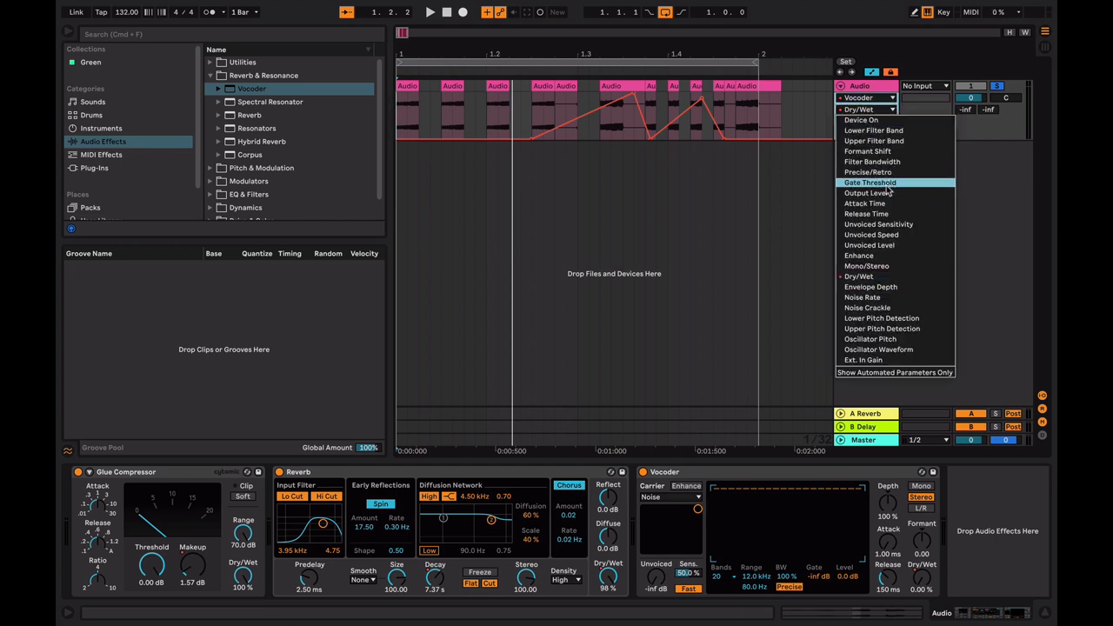
{"action": "mouse_move", "coordinate": [878, 171]}
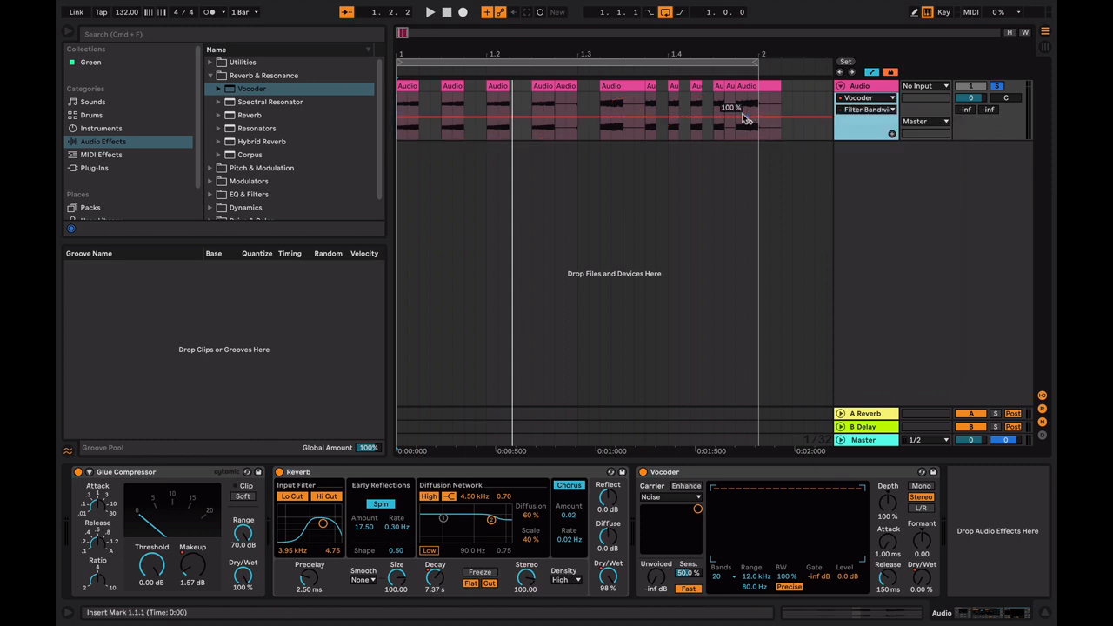
{"action": "left_click", "coordinate": [887, 96]}
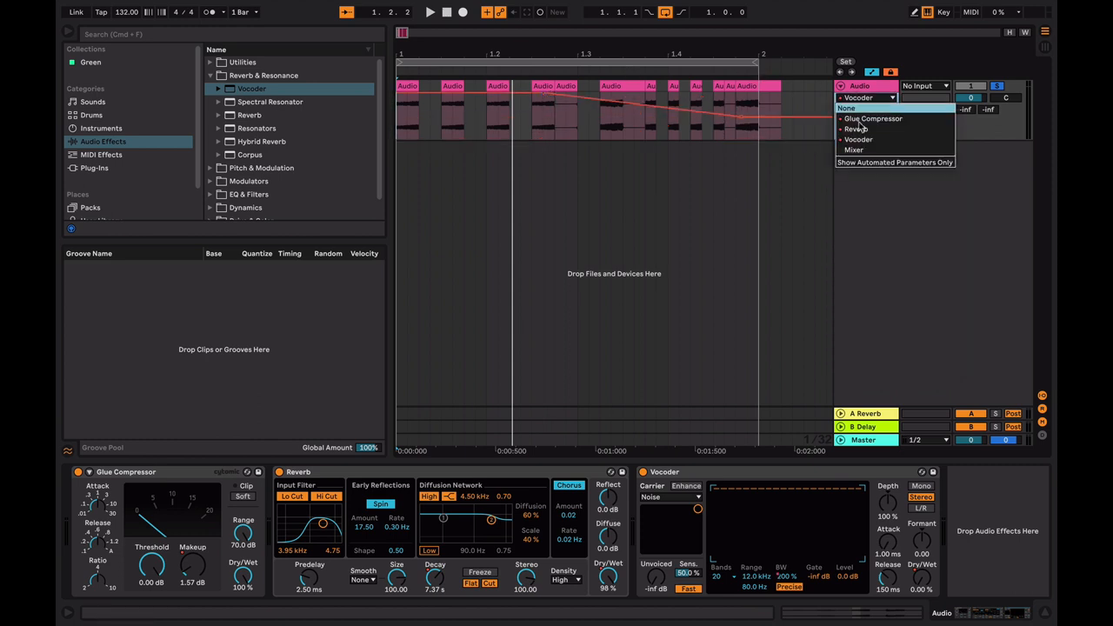
{"action": "left_click", "coordinate": [859, 140]}
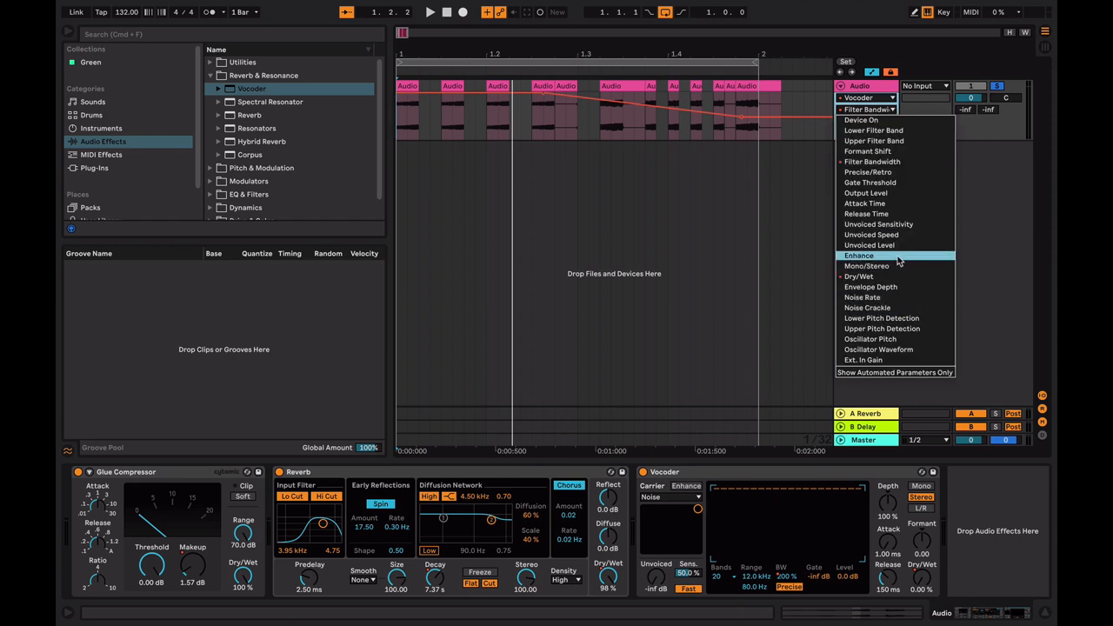
{"action": "left_click", "coordinate": [859, 254]}
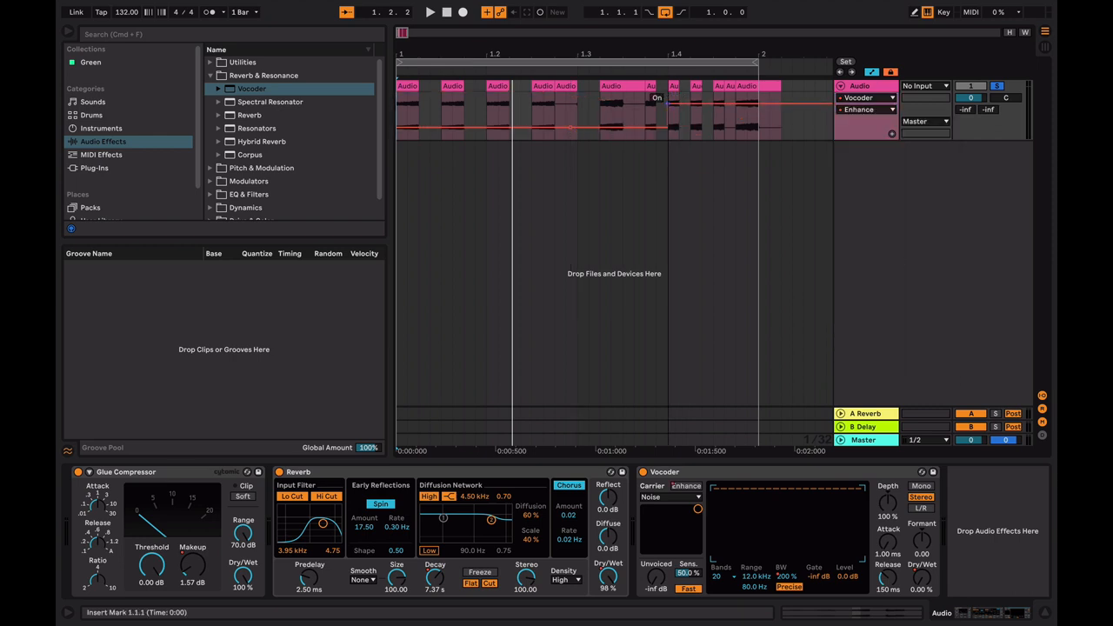
- Show Reverb Cut On automation, then move the lane to the Glue Compressor
{"action": "left_click", "coordinate": [865, 110]}
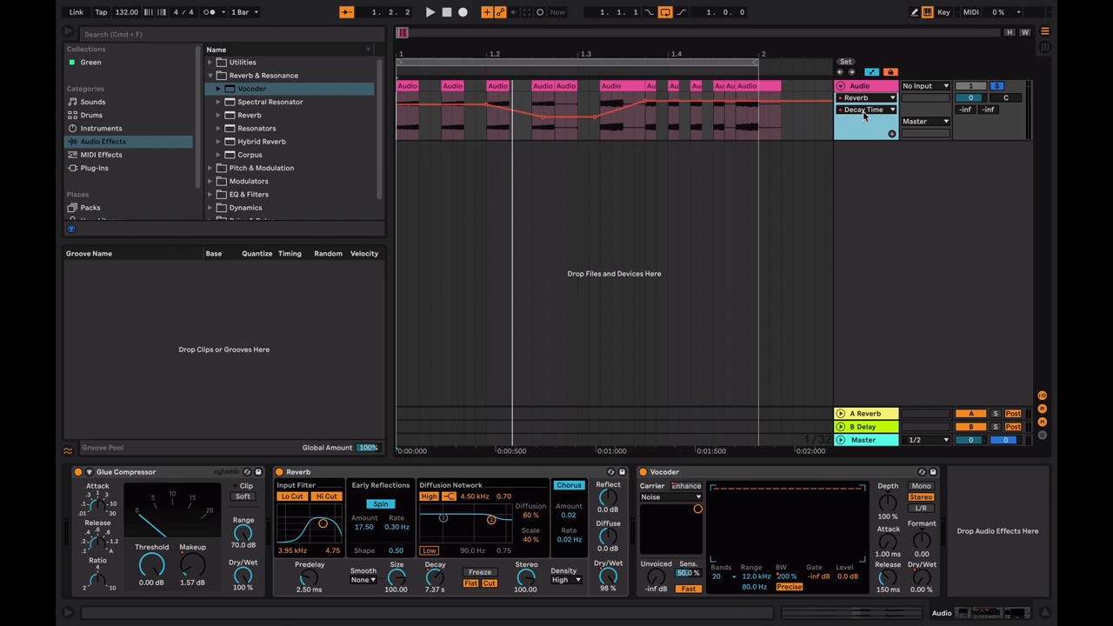
{"action": "left_click", "coordinate": [864, 110]}
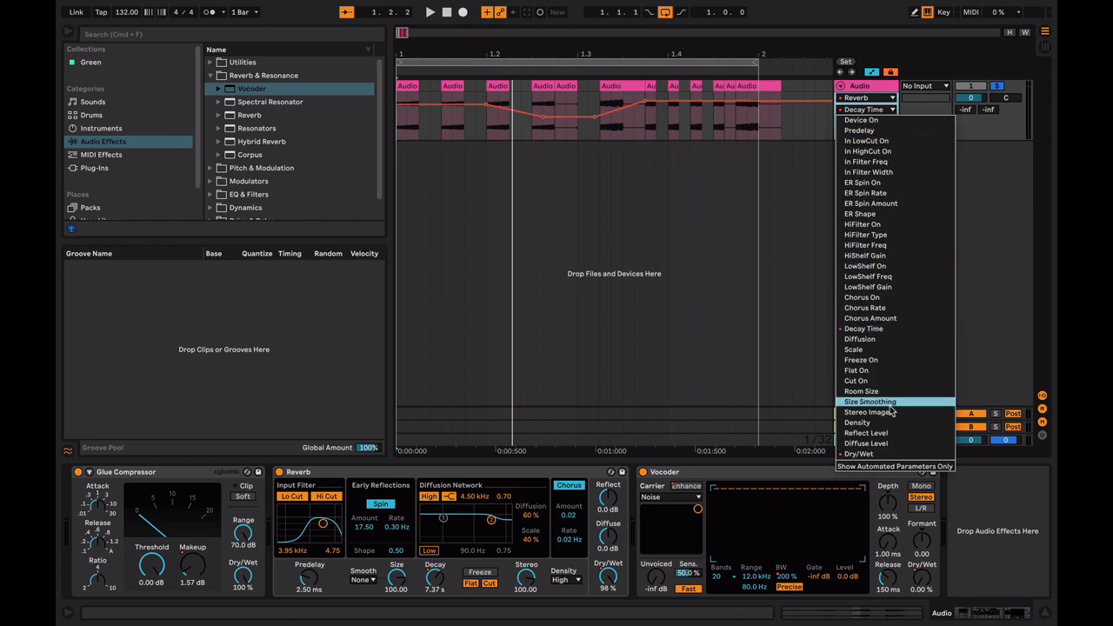
{"action": "left_click", "coordinate": [857, 380]}
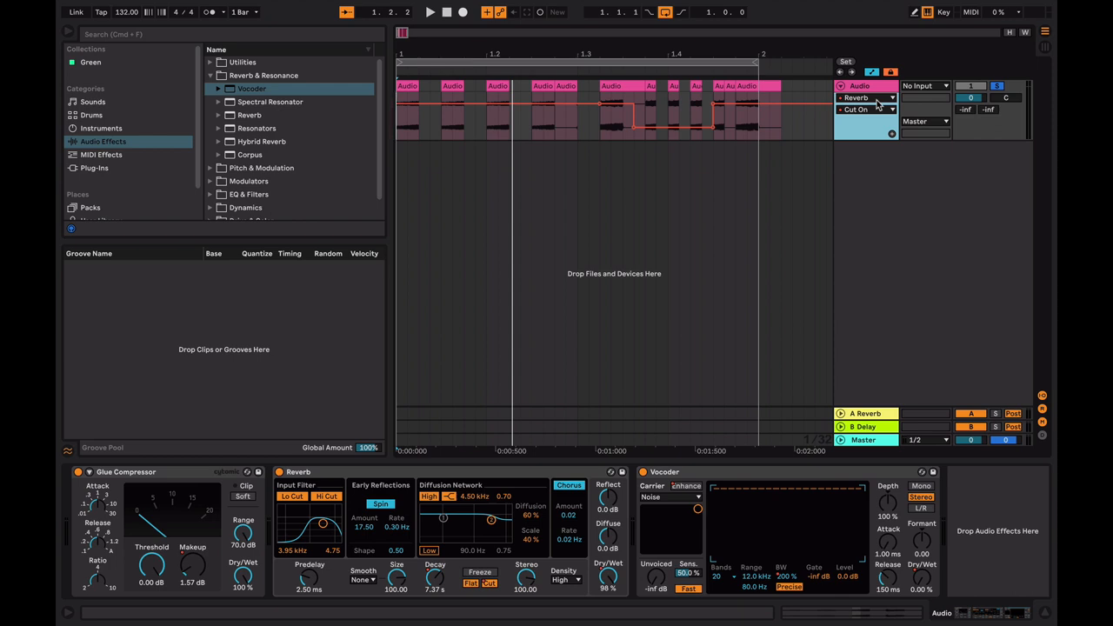
{"action": "left_click", "coordinate": [892, 109]}
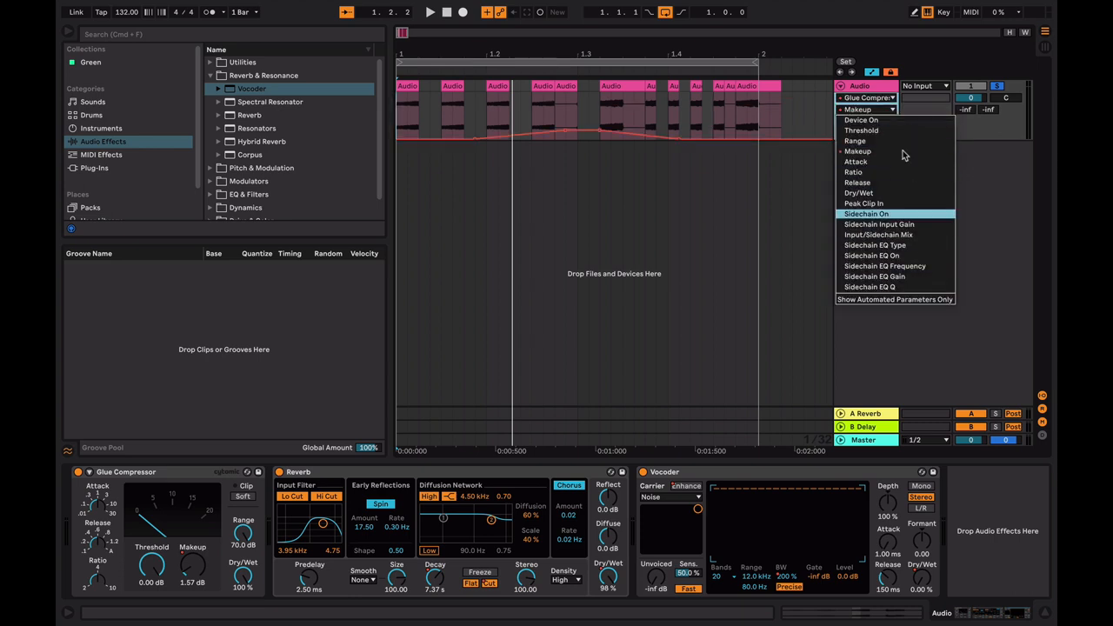
{"action": "mouse_move", "coordinate": [870, 266]}
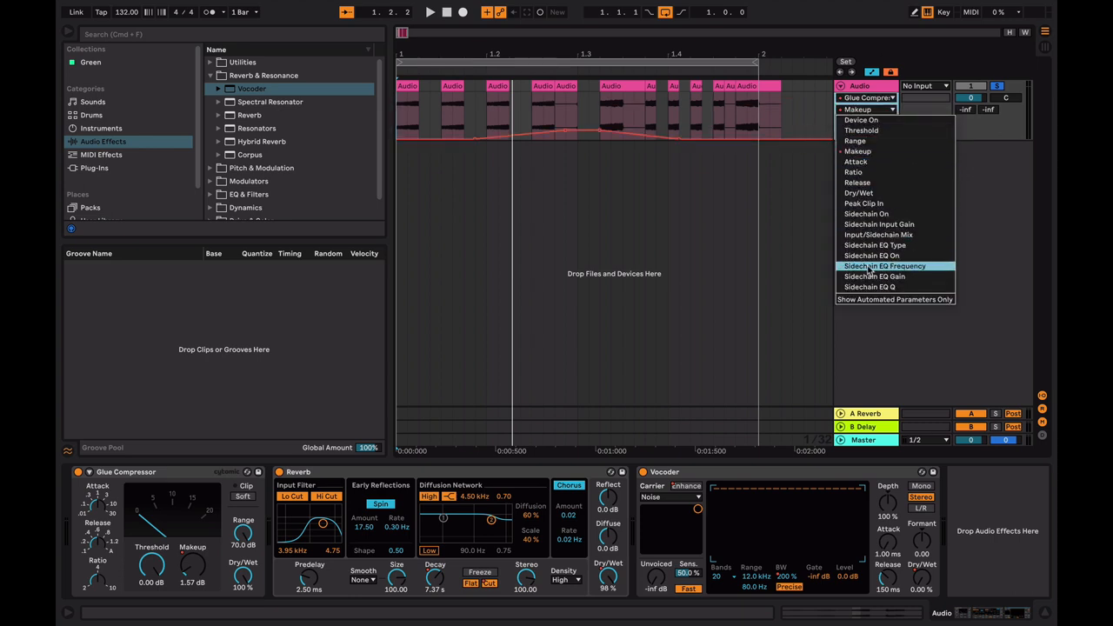
- List only automated parameters and pick Reverb Cut On from that list
{"action": "left_click", "coordinate": [867, 96]}
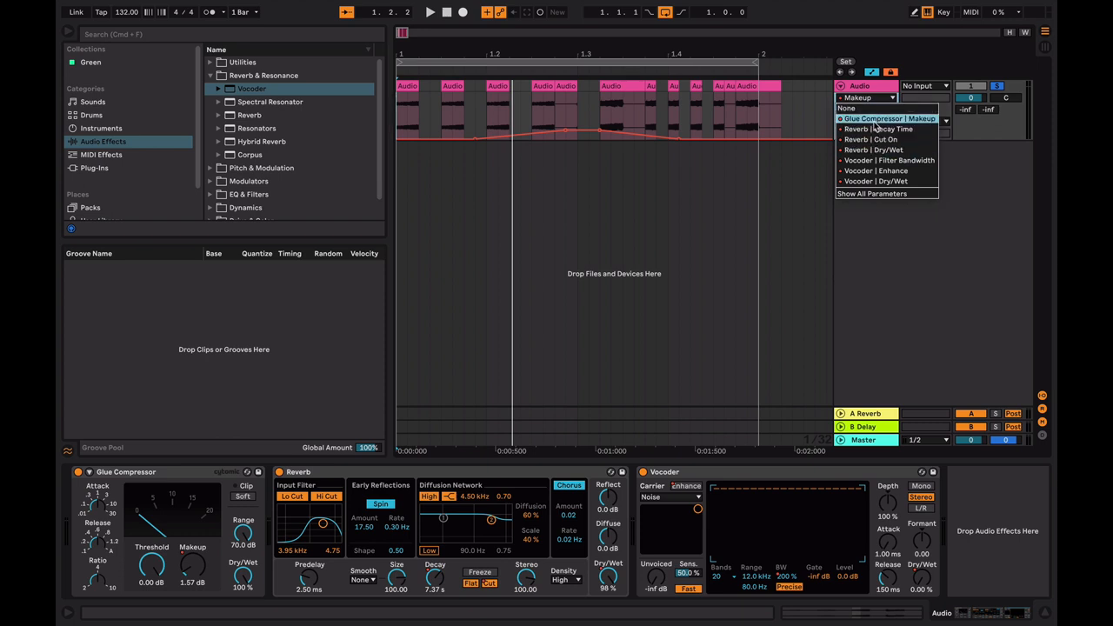
{"action": "left_click", "coordinate": [877, 171]}
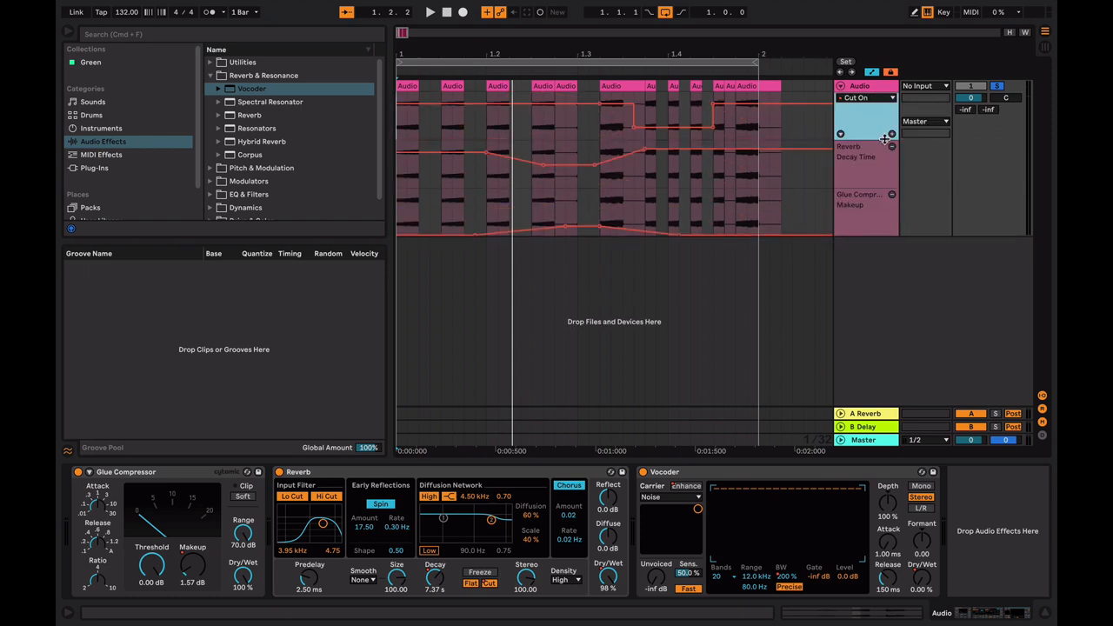
- Give Reverb Cut On its own lane and set the main lane to a Glue Compressor parameter
{"action": "left_click", "coordinate": [865, 97]}
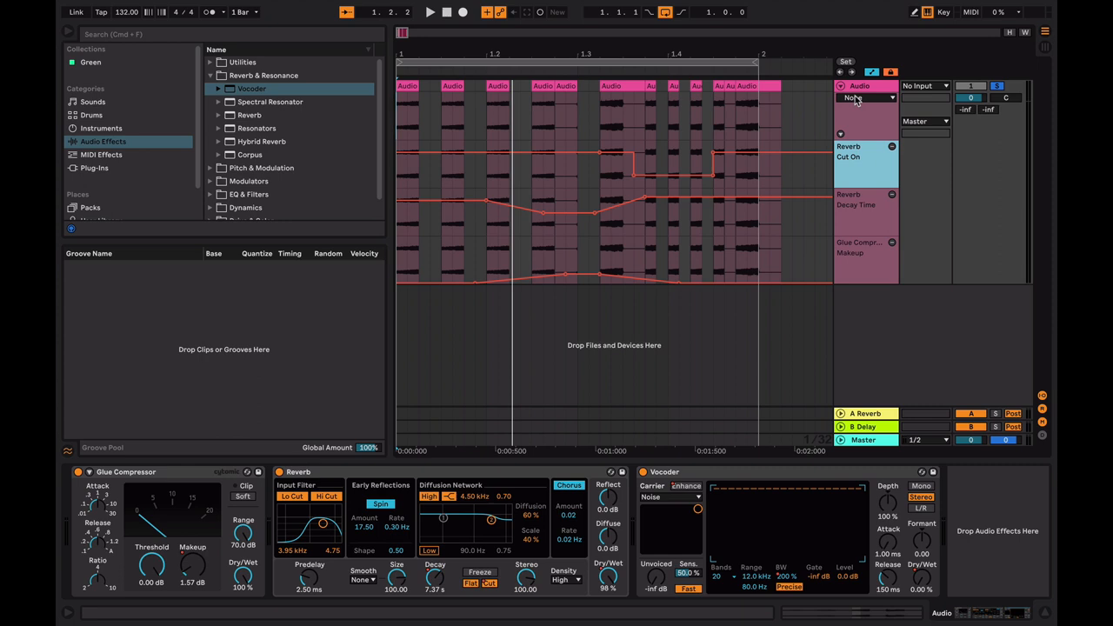
{"action": "left_click", "coordinate": [867, 97]}
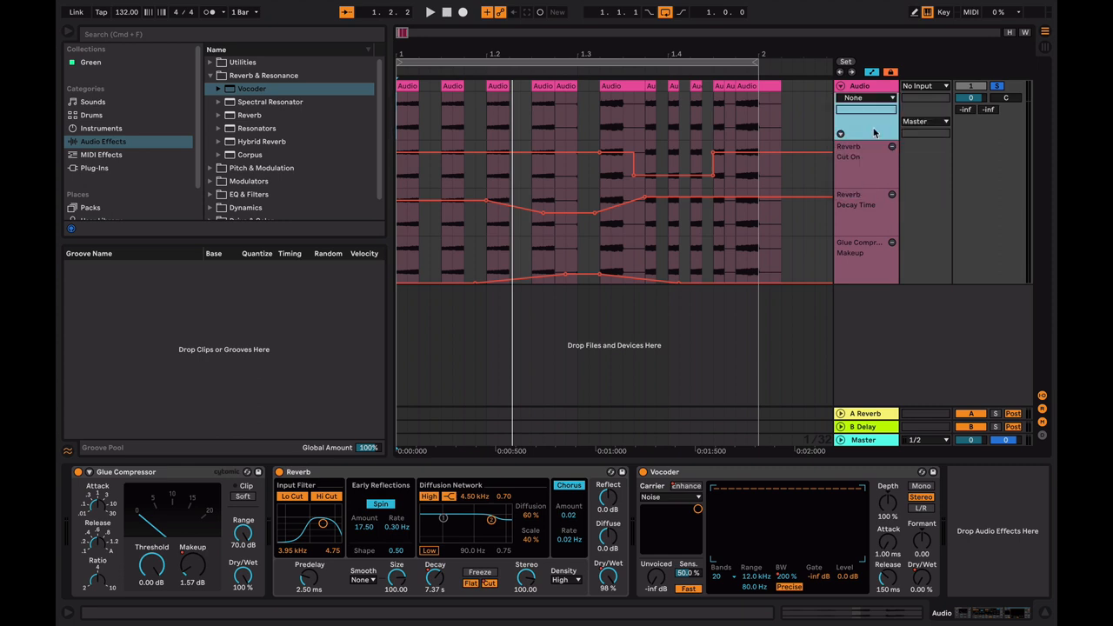
{"action": "left_click", "coordinate": [866, 97]}
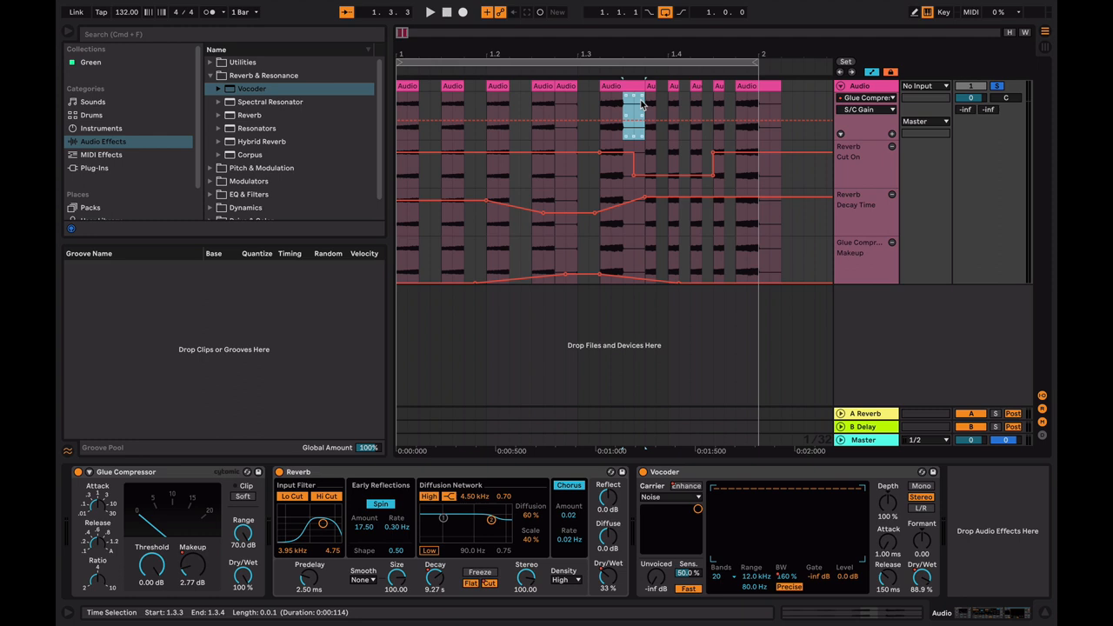
- Start a search in the Browser search field
{"action": "left_click", "coordinate": [231, 34]}
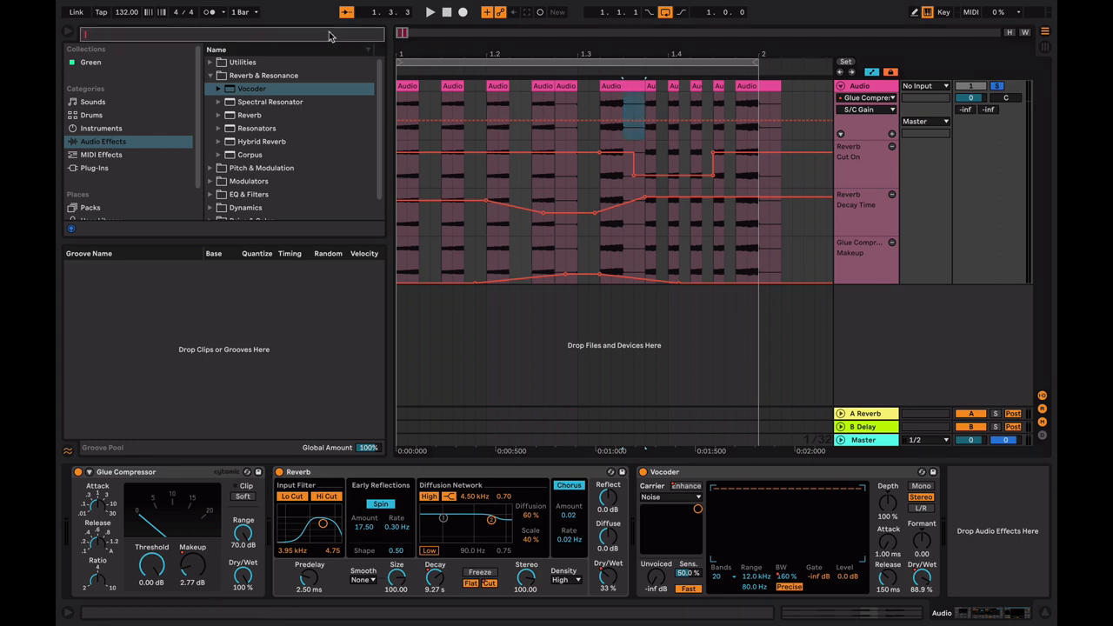
{"action": "type", "text": "\\"}
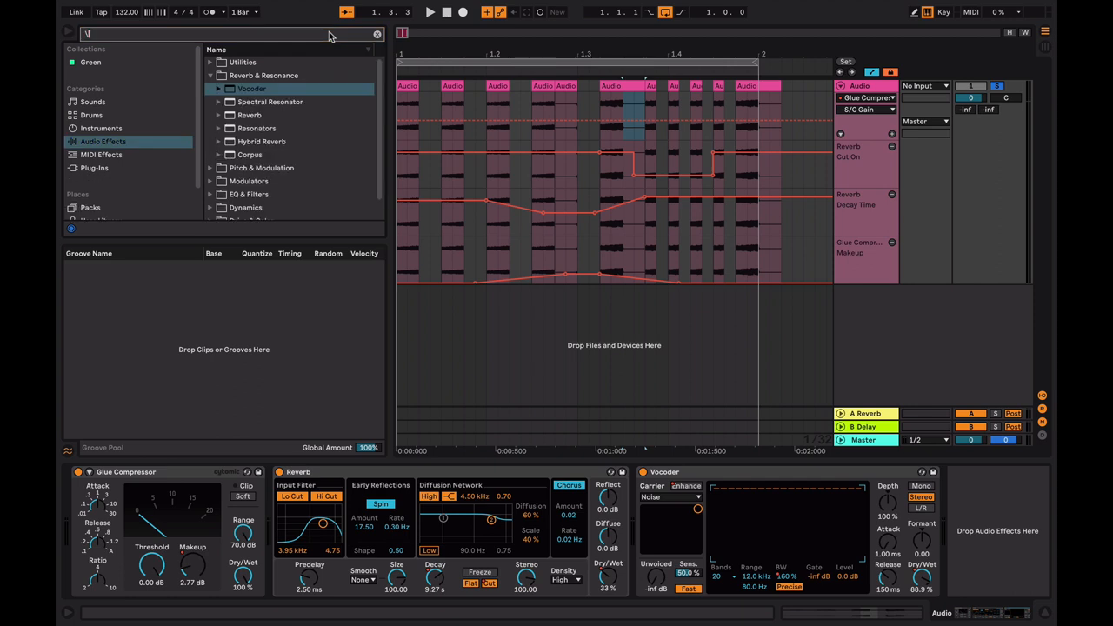